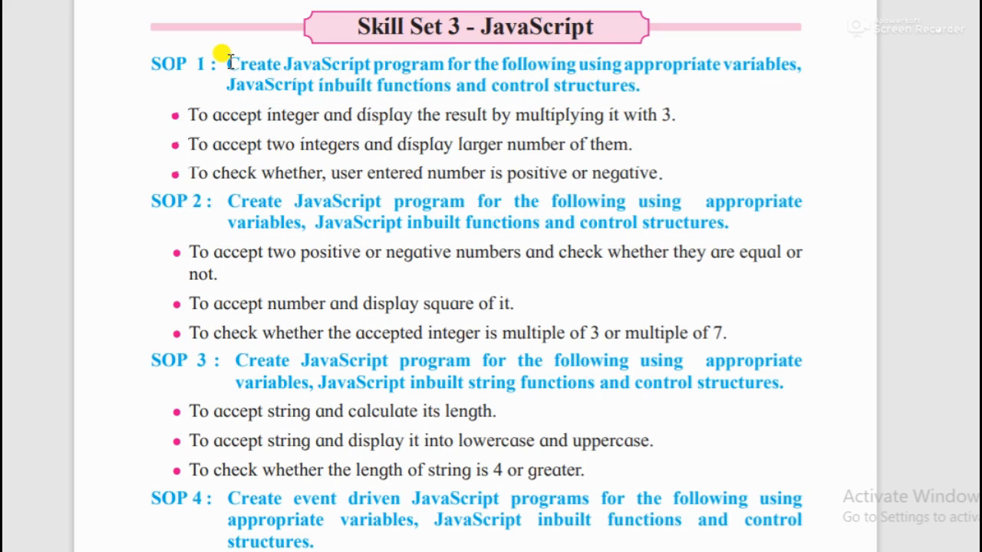
Highlight the SOP 1 task heading in the reference document, then clear the highlight.
{"action": "left_click_drag", "start_coordinate": [227, 65], "coordinate": [453, 86]}
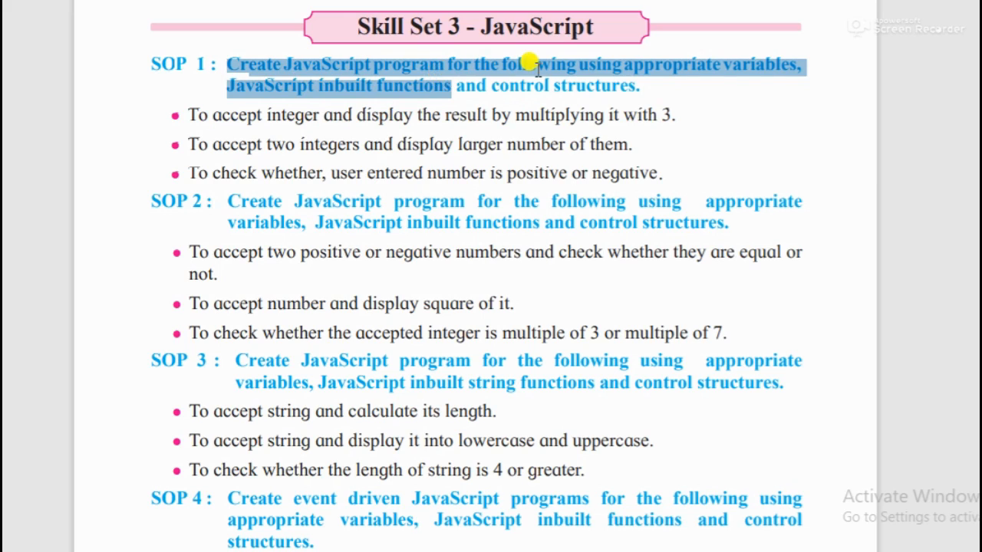
{"action": "left_click", "coordinate": [414, 86]}
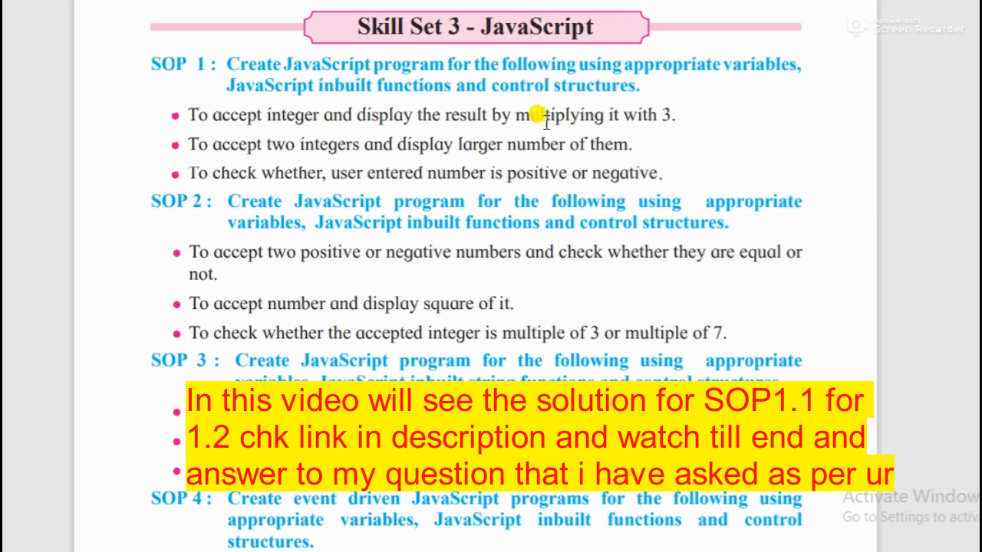
{"action": "mouse_move", "coordinate": [534, 117]}
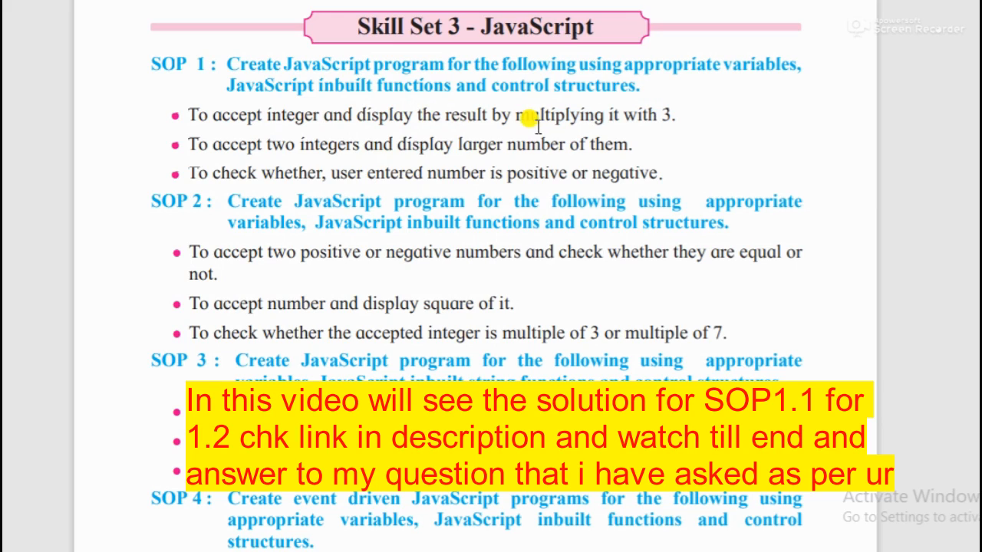
{"action": "mouse_move", "coordinate": [595, 111]}
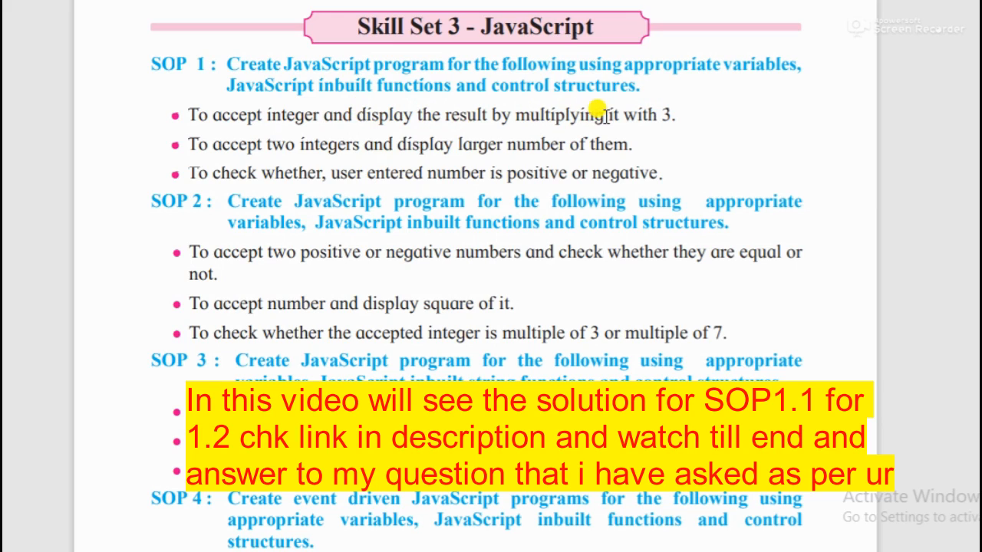
{"action": "mouse_move", "coordinate": [334, 113]}
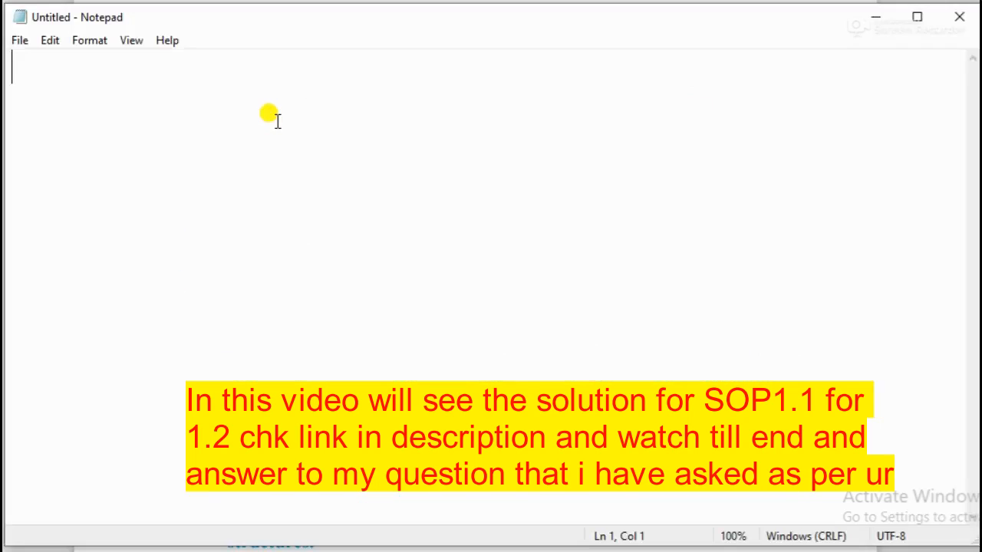
{"action": "mouse_move", "coordinate": [117, 98]}
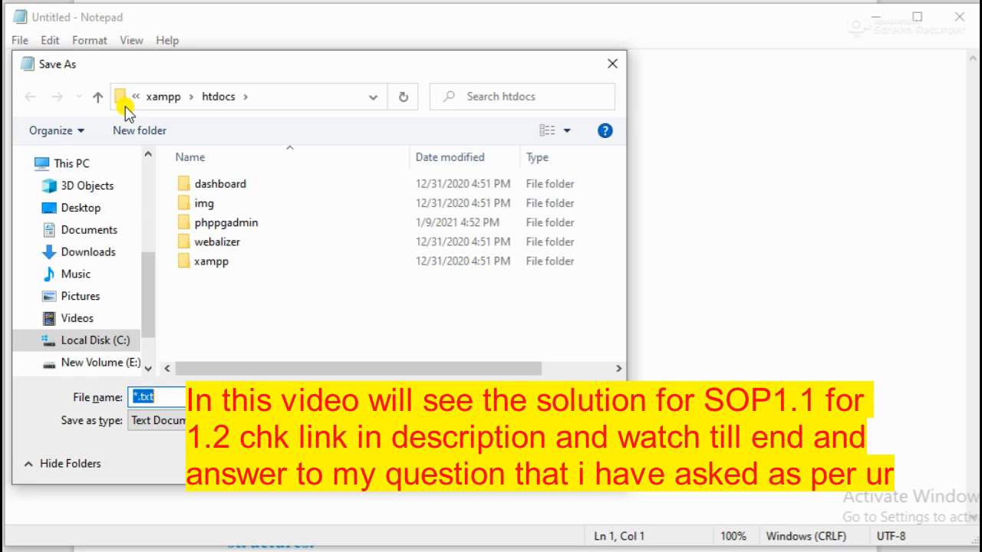
Save the new document as three_mul.html in xampp\htdocs with Save as type All Files.
{"action": "type", "text": "three_"}
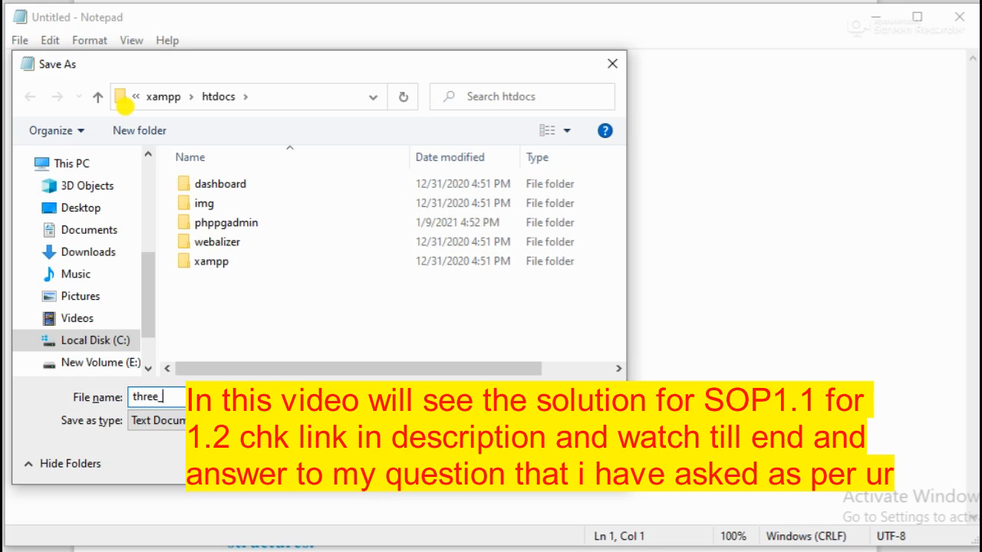
{"action": "type", "text": "mu"}
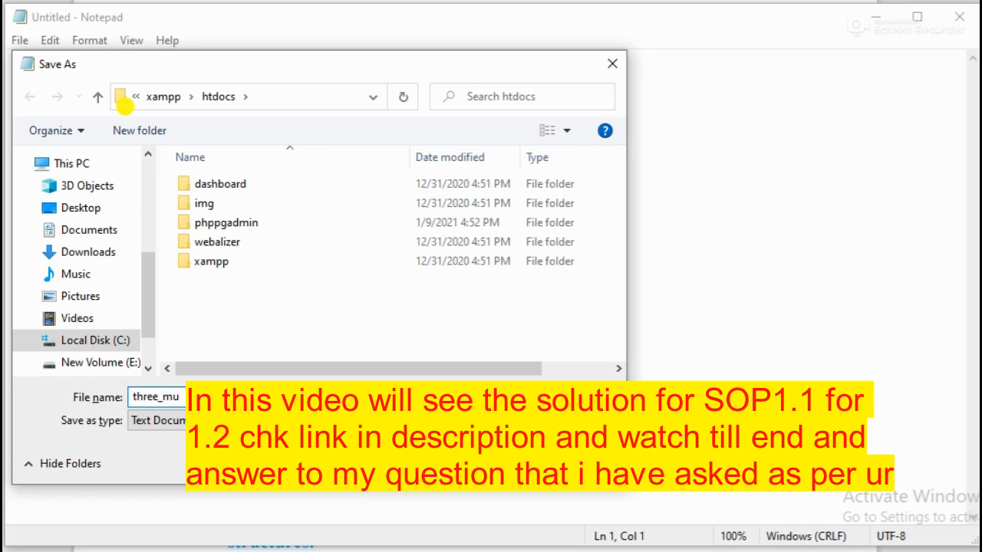
{"action": "type", "text": "l."}
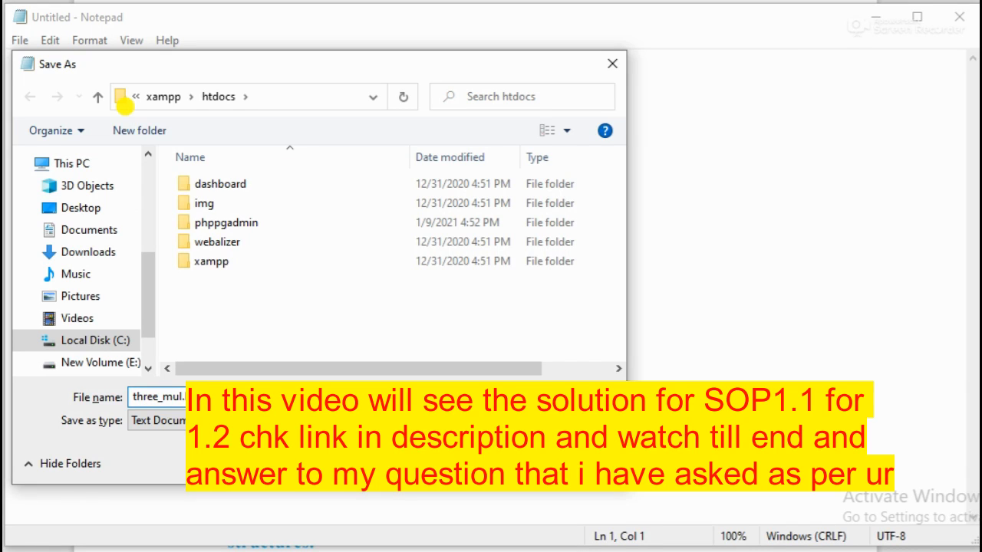
{"action": "left_click", "coordinate": [156, 421]}
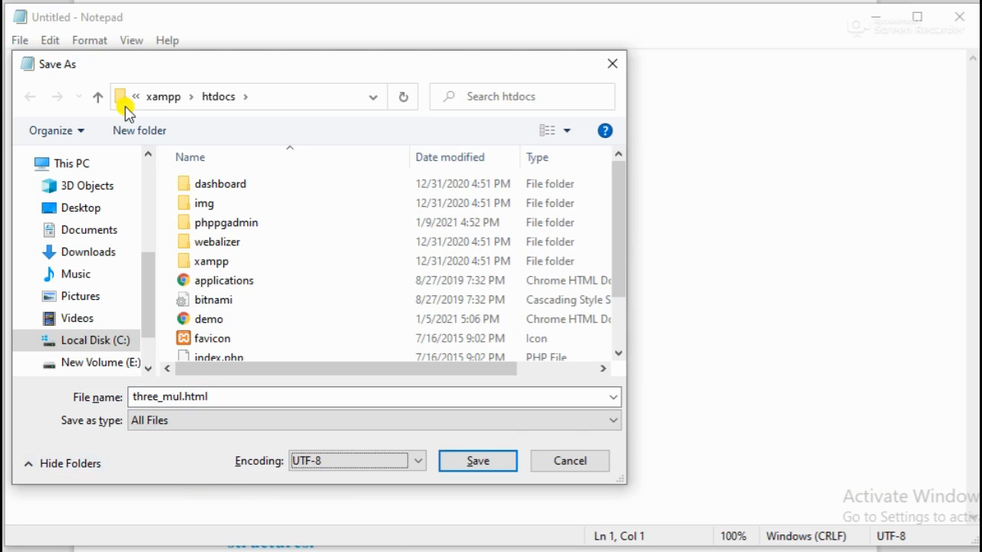
{"action": "left_click", "coordinate": [476, 460]}
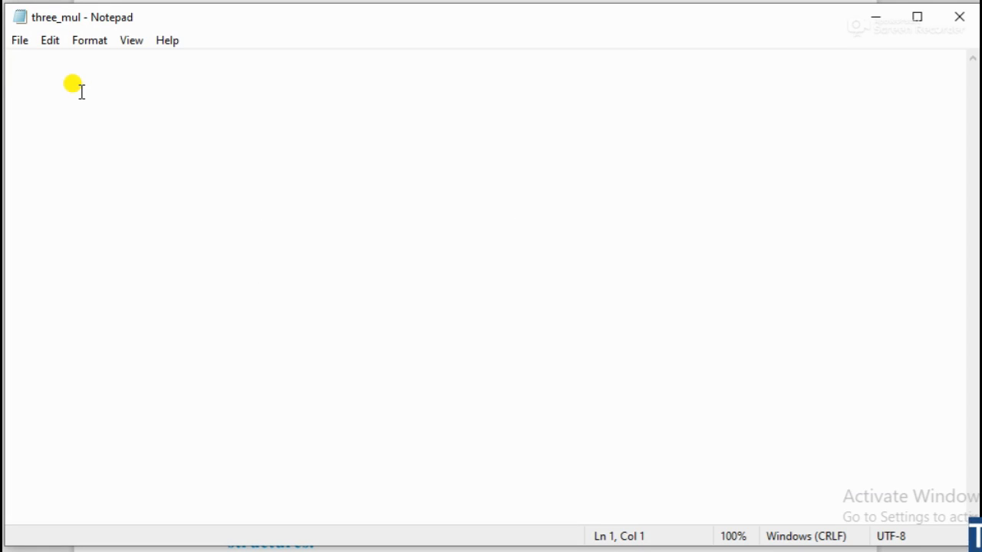
Write the <!DOCTYPE html> declaration and the opening <html> and <head> tags.
{"action": "type", "text": "<"}
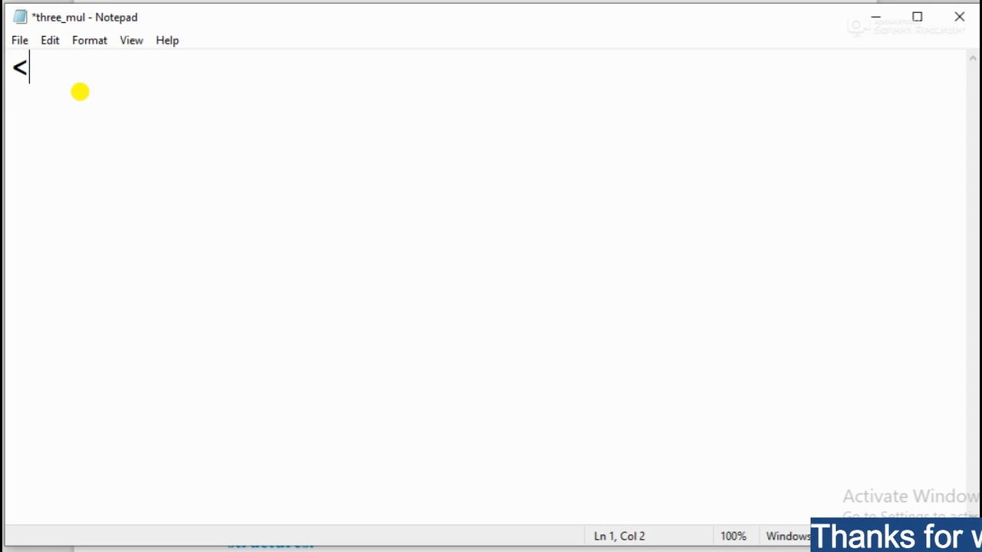
{"action": "type", "text": "!"}
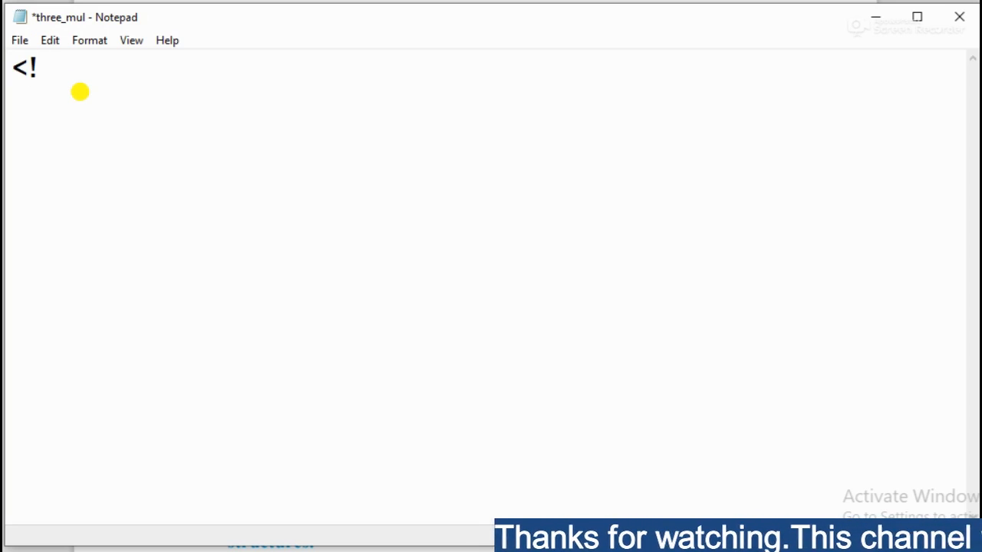
{"action": "type", "text": "DOCTY"}
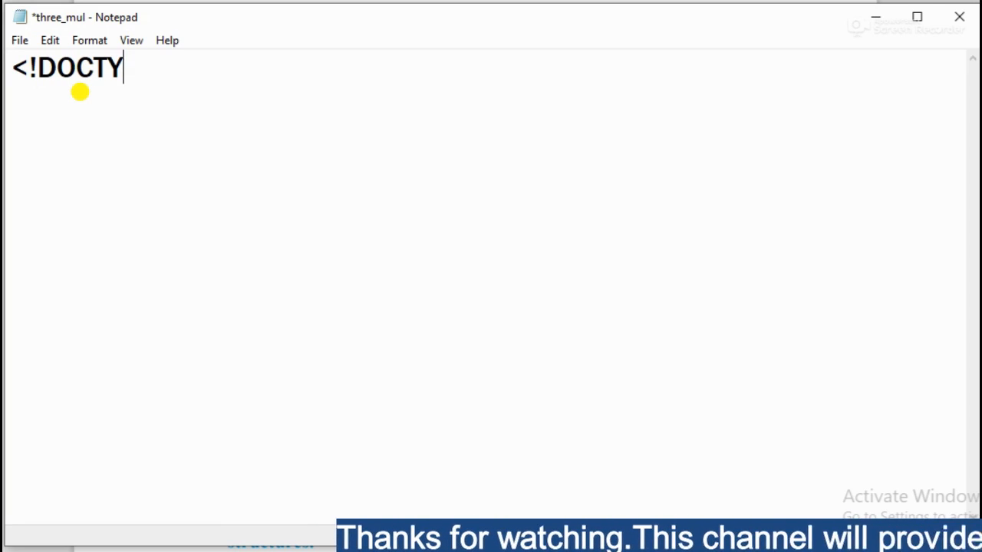
{"action": "key", "text": "backspace"}
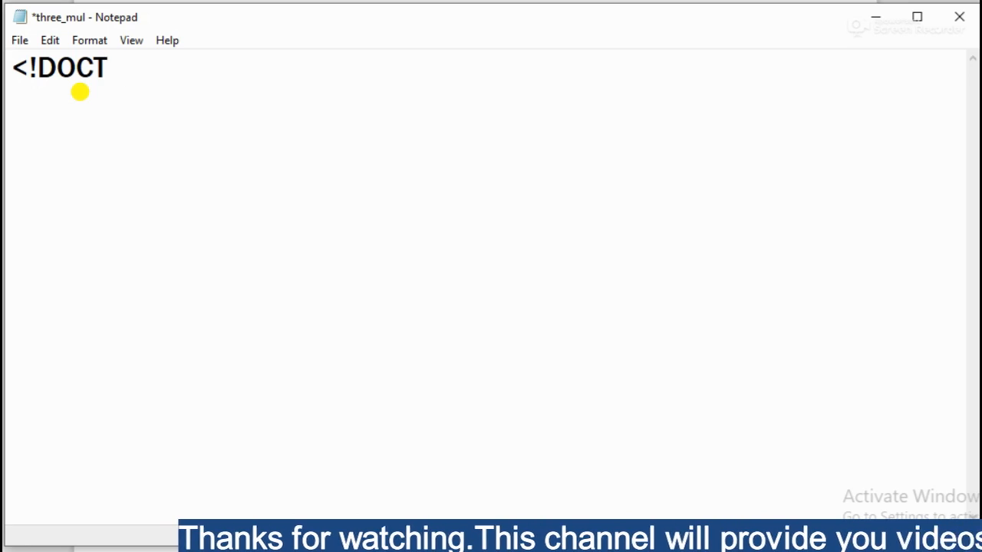
{"action": "type", "text": "YPE ht"}
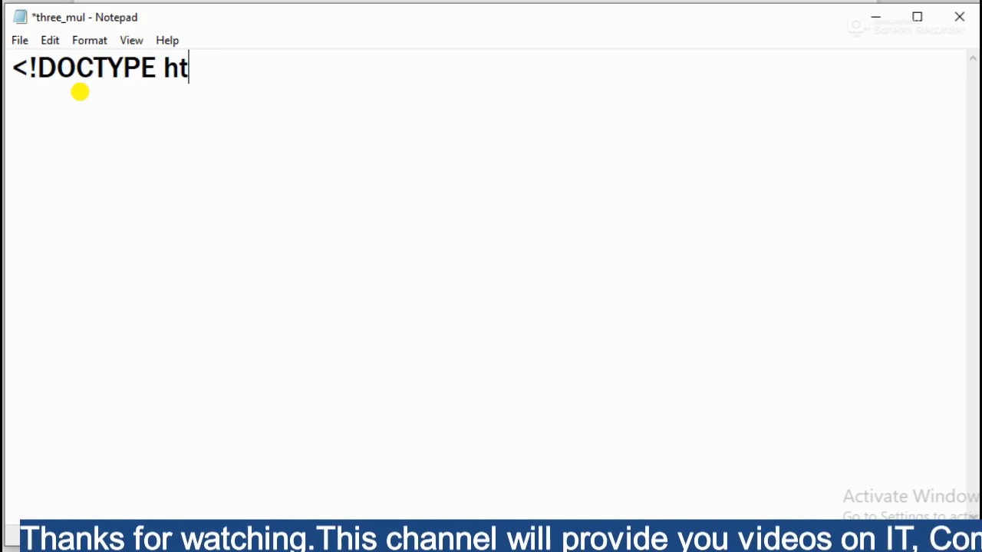
{"action": "type", "text": "ml>"}
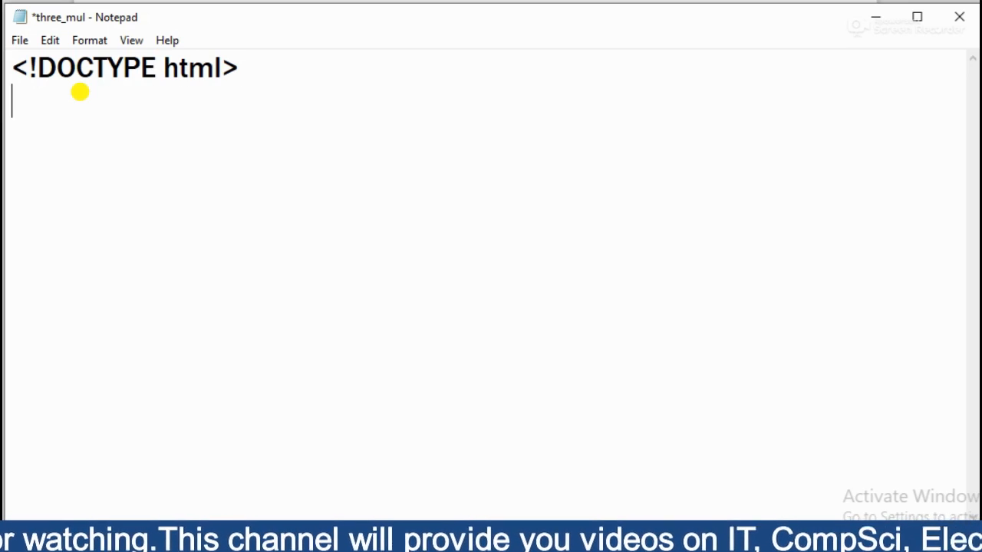
{"action": "type", "text": "<html"}
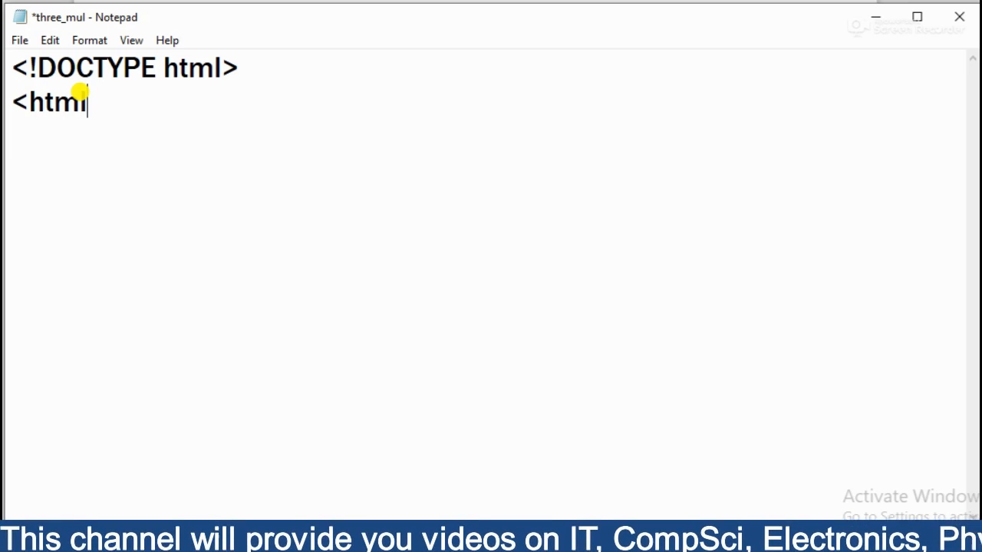
{"action": "type", "text": ">"}
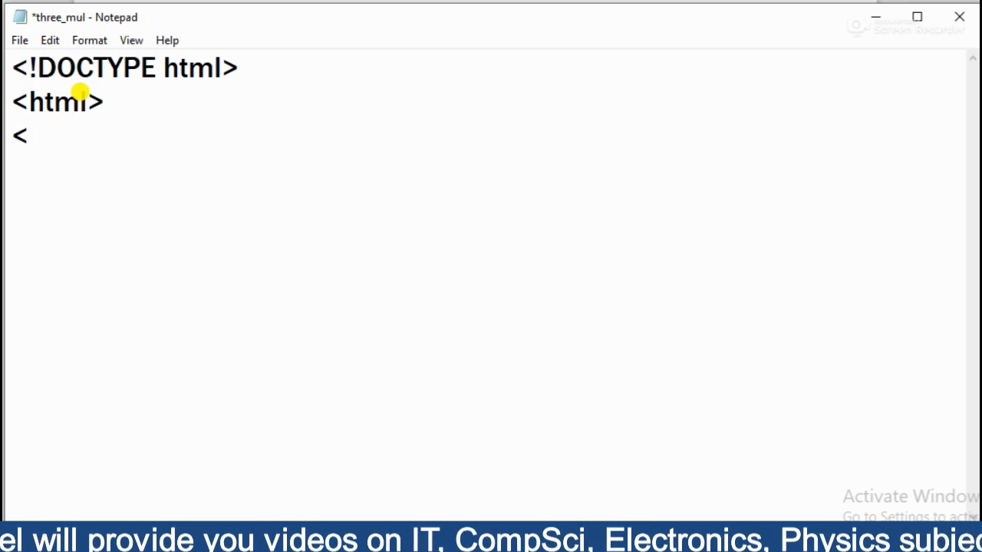
{"action": "type", "text": "head>"}
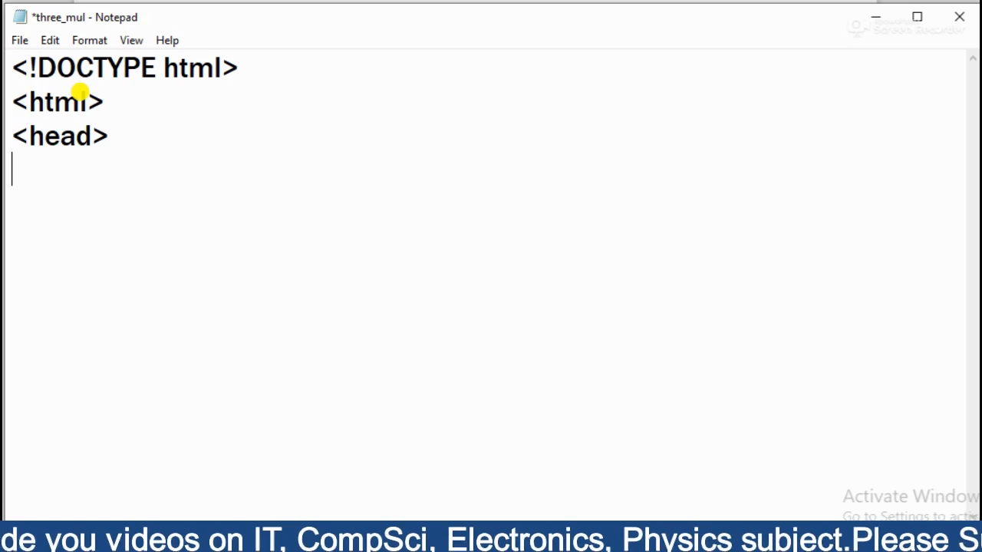
Add the <title>Sop</title> element inside the head.
{"action": "type", "text": "<ti"}
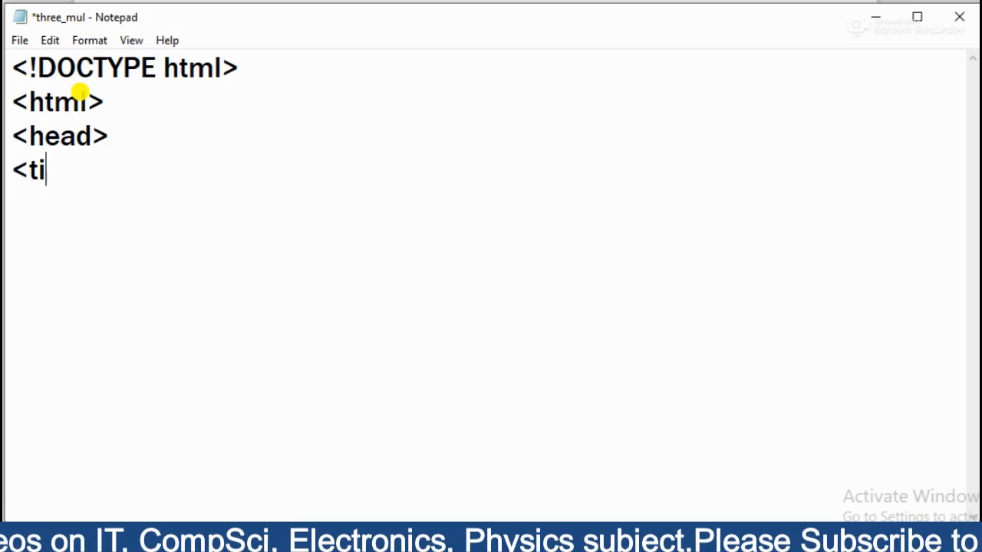
{"action": "type", "text": "tle>"}
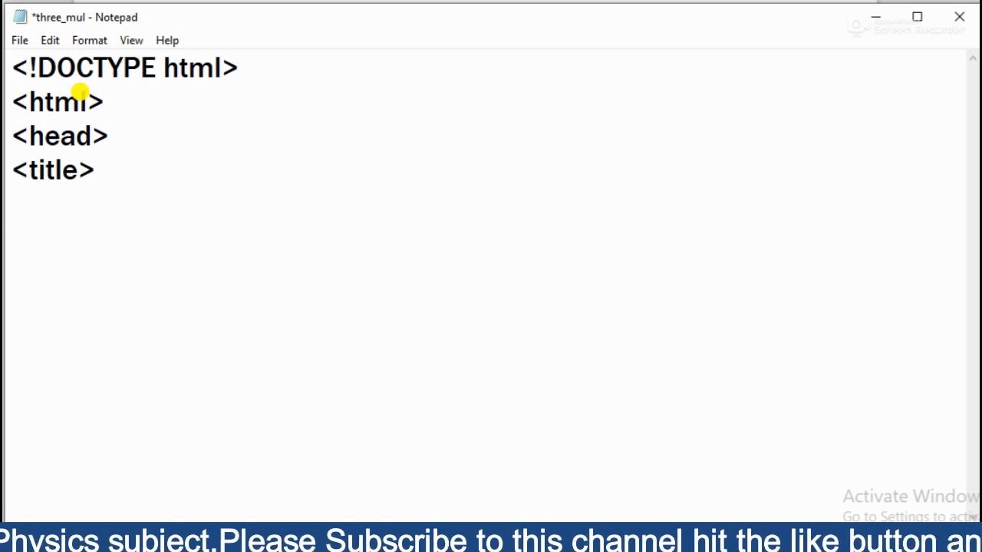
{"action": "type", "text": "Sop>"}
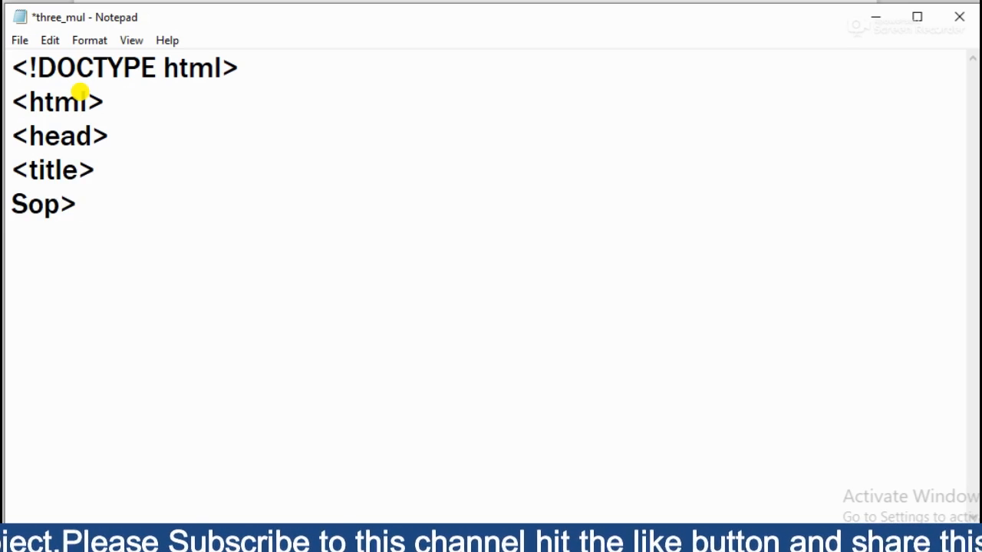
{"action": "key", "text": "Backspace"}
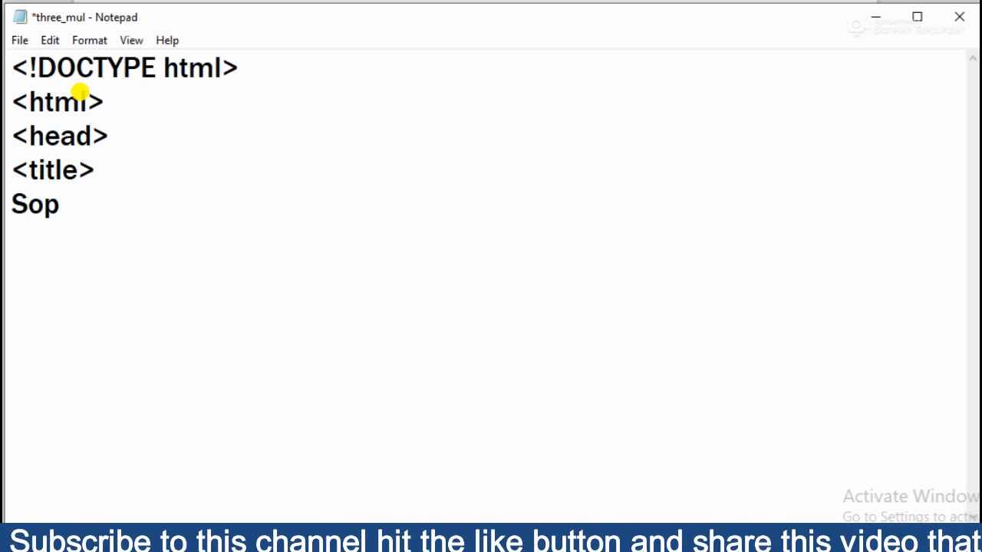
{"action": "type", "text": "</t"}
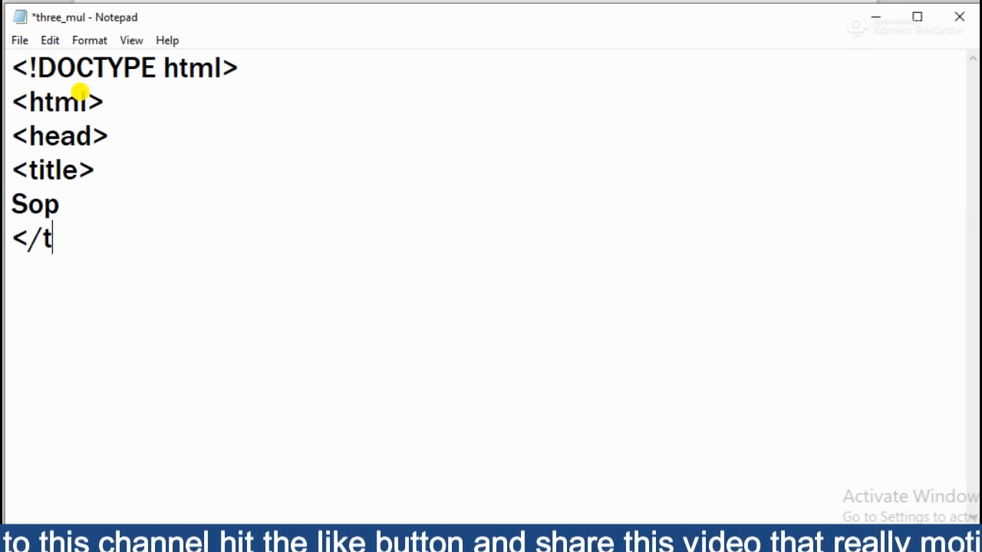
{"action": "type", "text": "itle>"}
{"action": "type", "text": "<"}
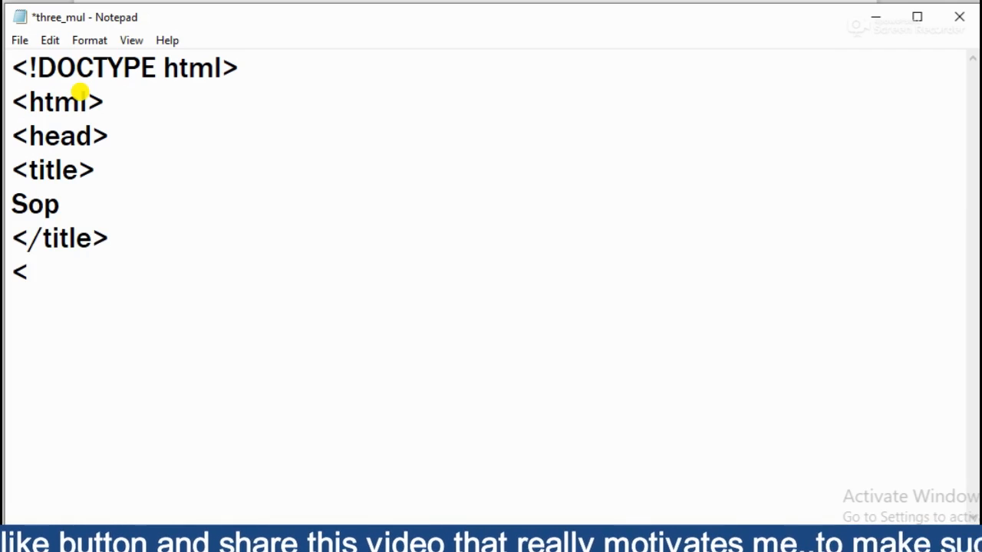
Close the head, add an empty body and the closing </html> tag, and save three_mul.
{"action": "type", "text": "bo"}
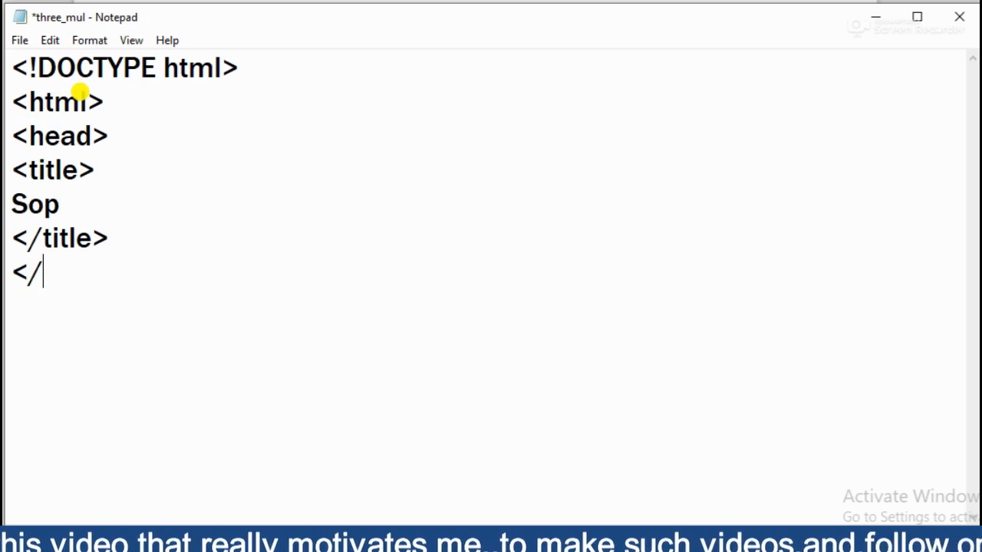
{"action": "type", "text": "head>"}
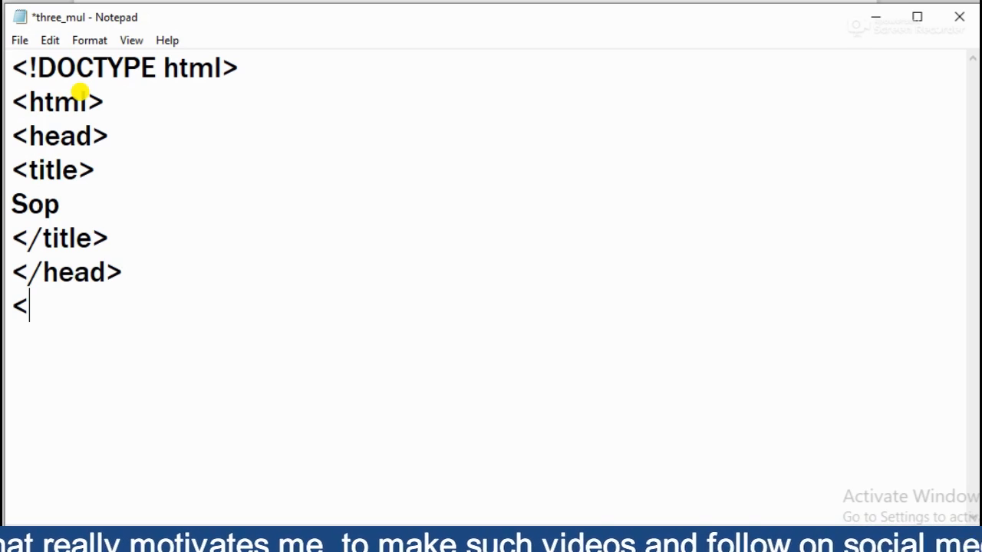
{"action": "type", "text": "body>"}
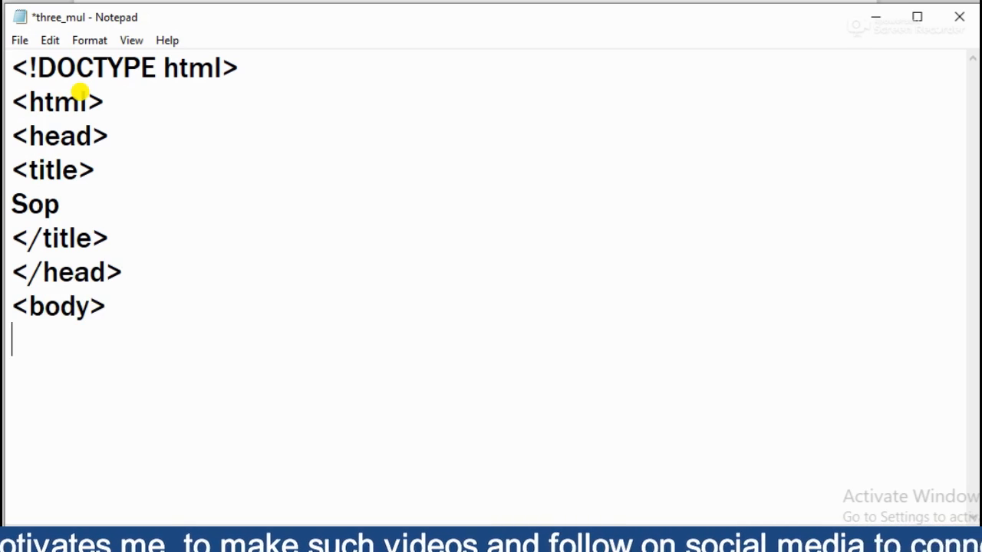
{"action": "type", "text": "</body>"}
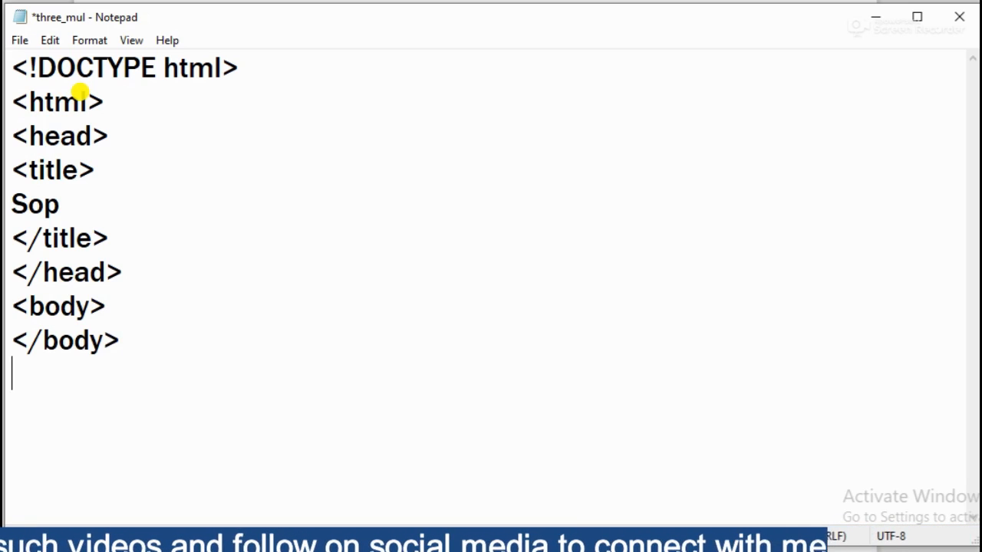
{"action": "type", "text": "</html>"}
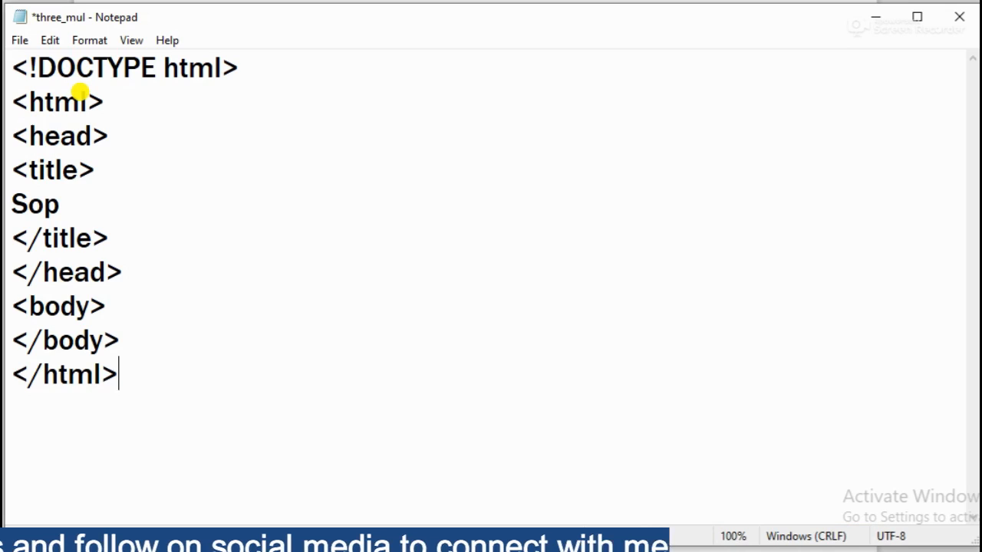
{"action": "key", "text": "ctrl+s"}
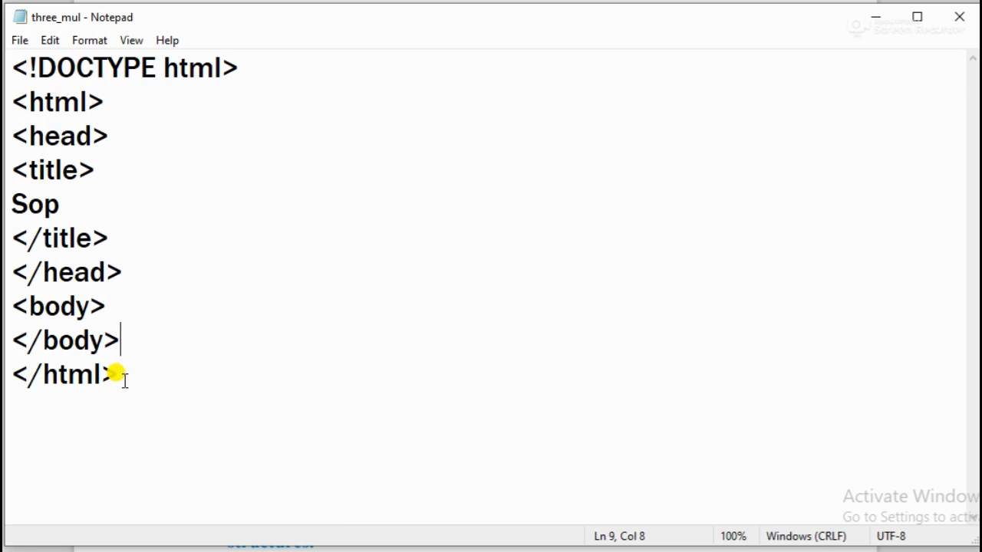
Insert a <script language="javascript"></script> block on the empty line inside the body.
{"action": "left_click", "coordinate": [60, 237]}
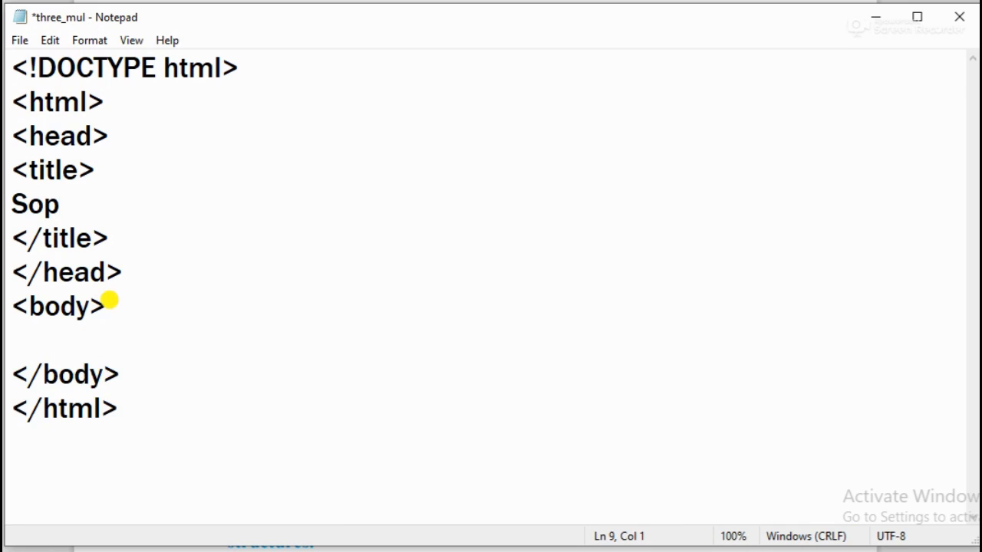
{"action": "left_click", "coordinate": [12, 341]}
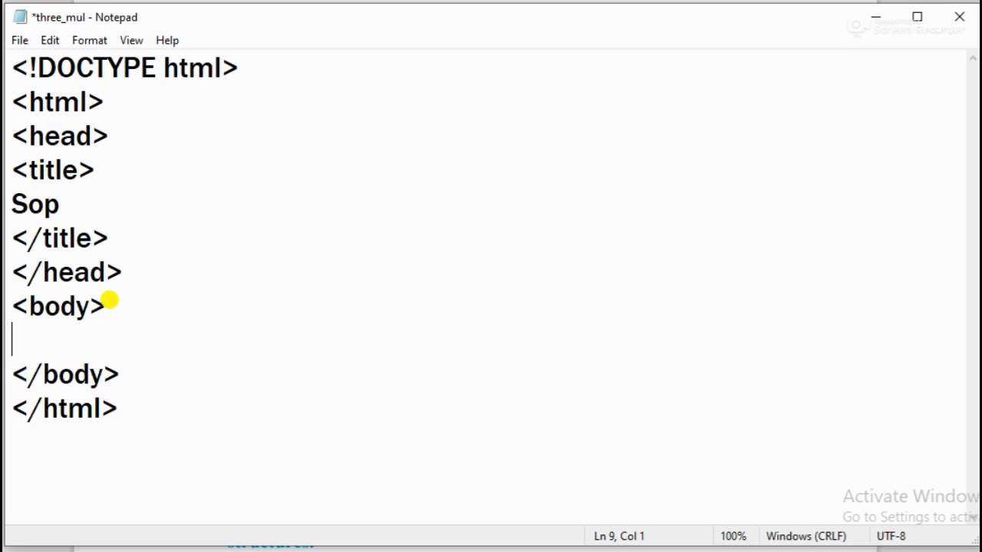
{"action": "type", "text": "<"}
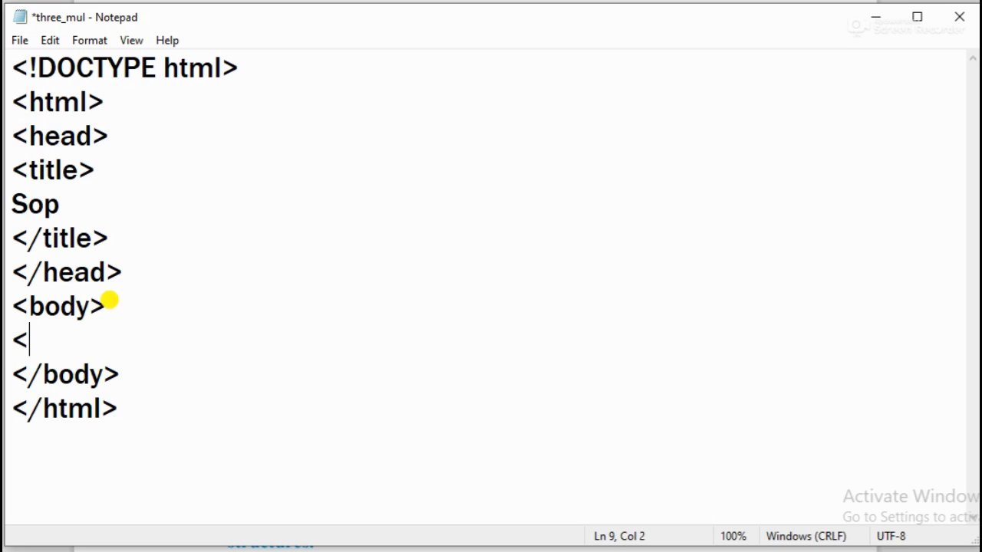
{"action": "type", "text": "scri"}
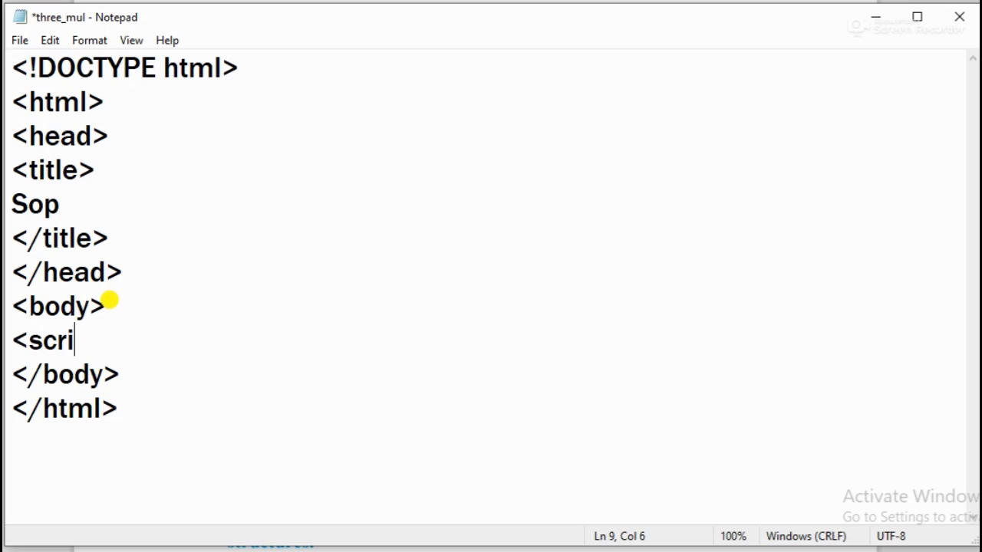
{"action": "type", "text": "pt="}
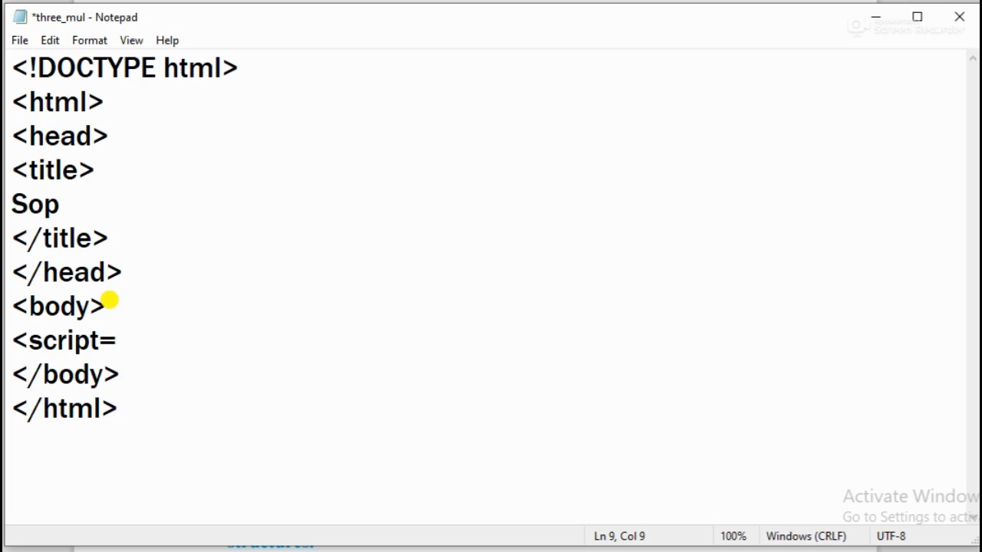
{"action": "key", "text": "Backspace"}
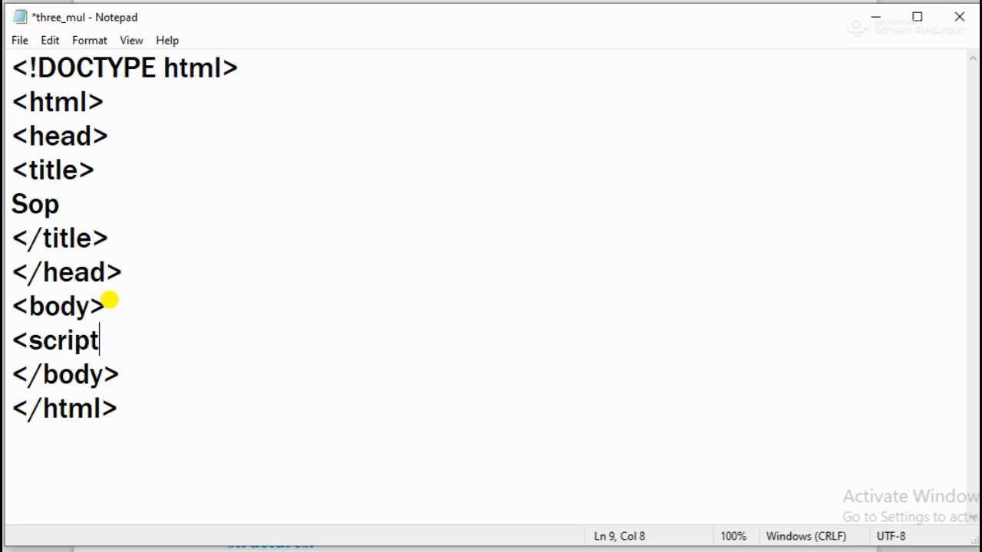
{"action": "type", "text": "language"}
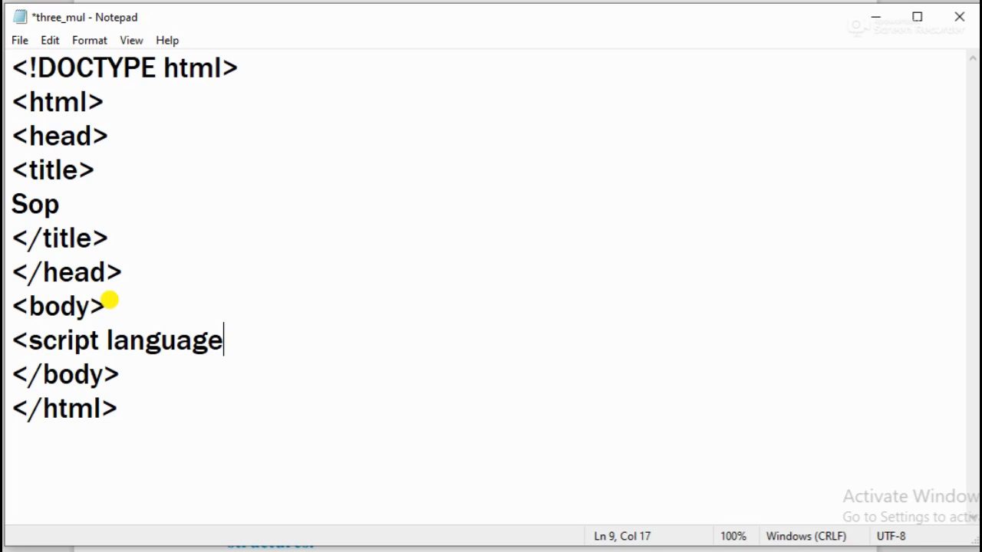
{"action": "type", "text": "=\""}
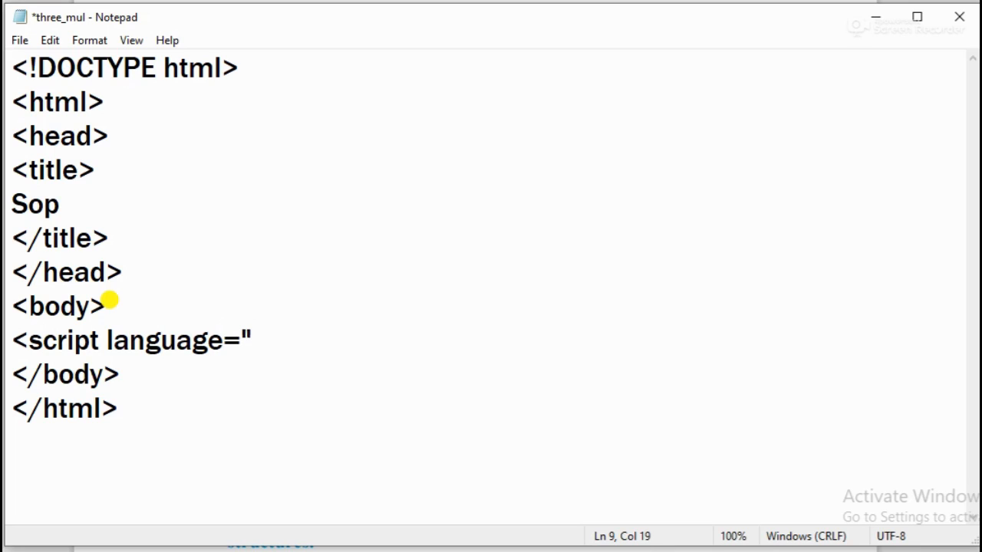
{"action": "type", "text": "javasc"}
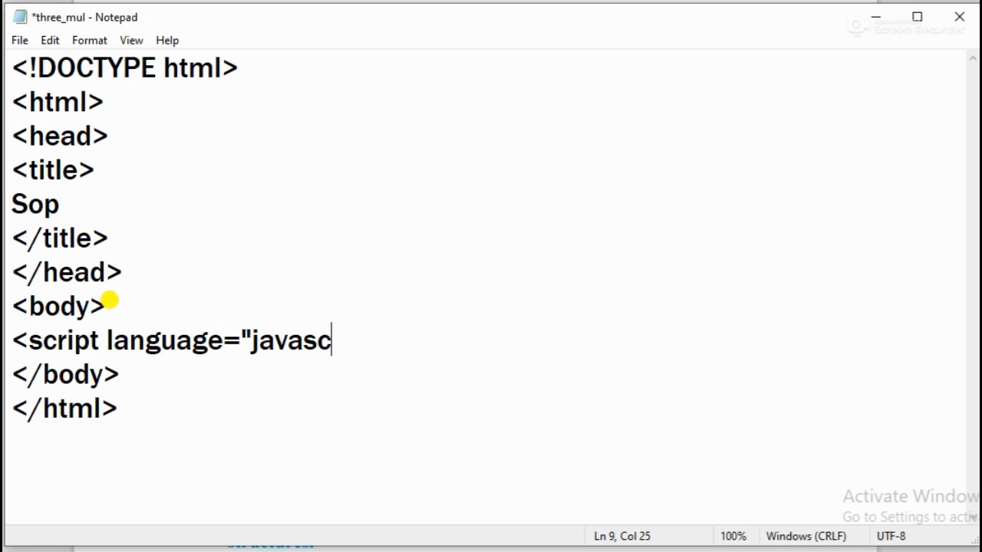
{"action": "type", "text": "rip"}
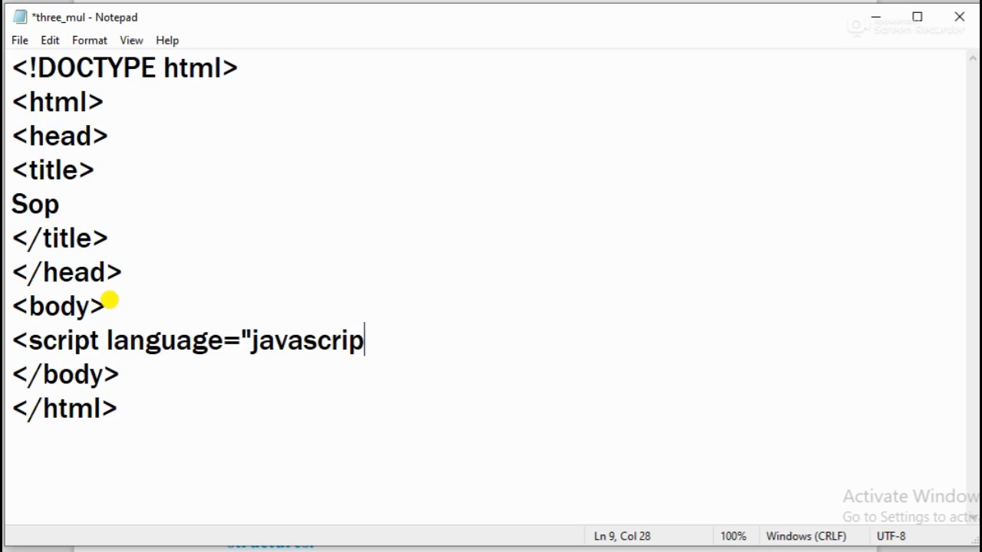
{"action": "type", "text": "t"}
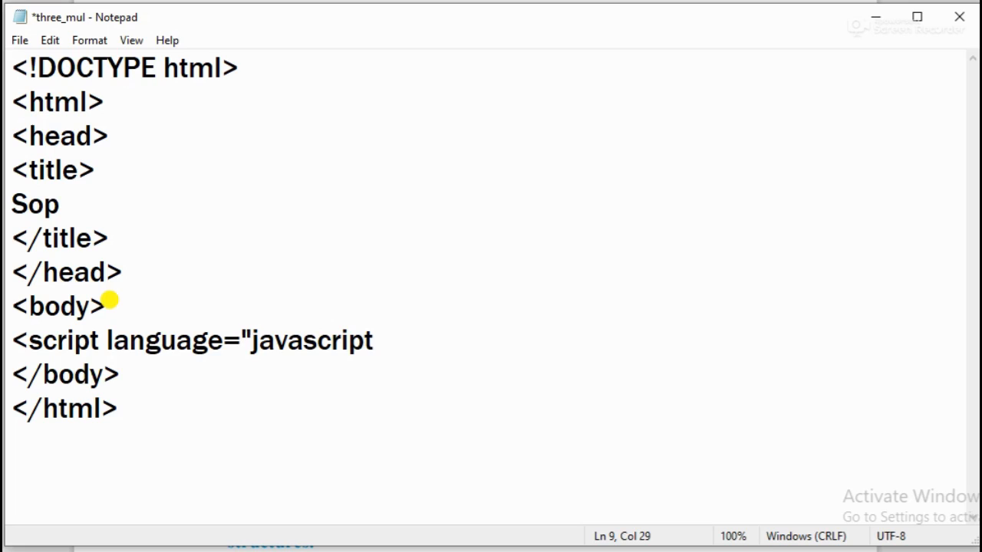
{"action": "type", "text": "\">"}
{"action": "type", "text": "</s"}
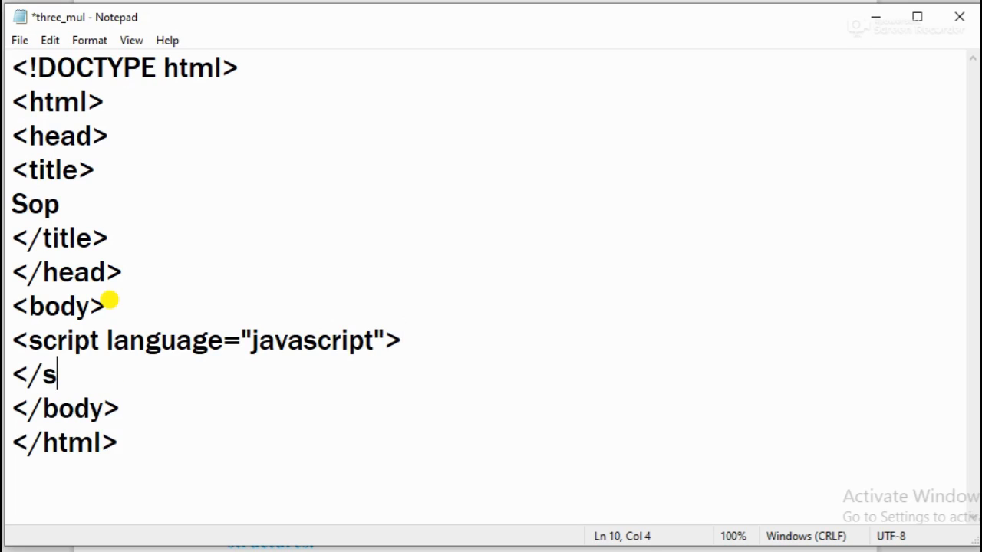
{"action": "type", "text": "cript"}
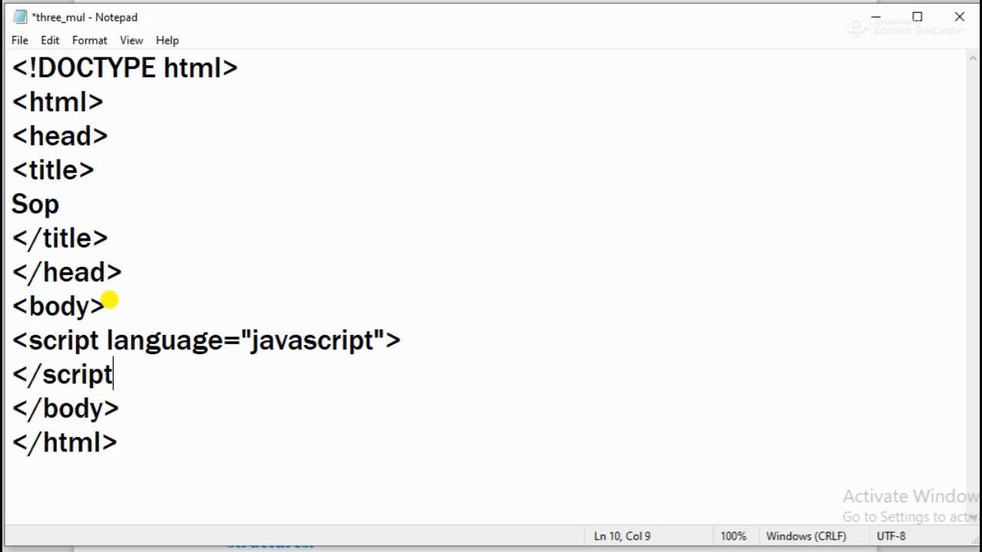
{"action": "type", "text": ">"}
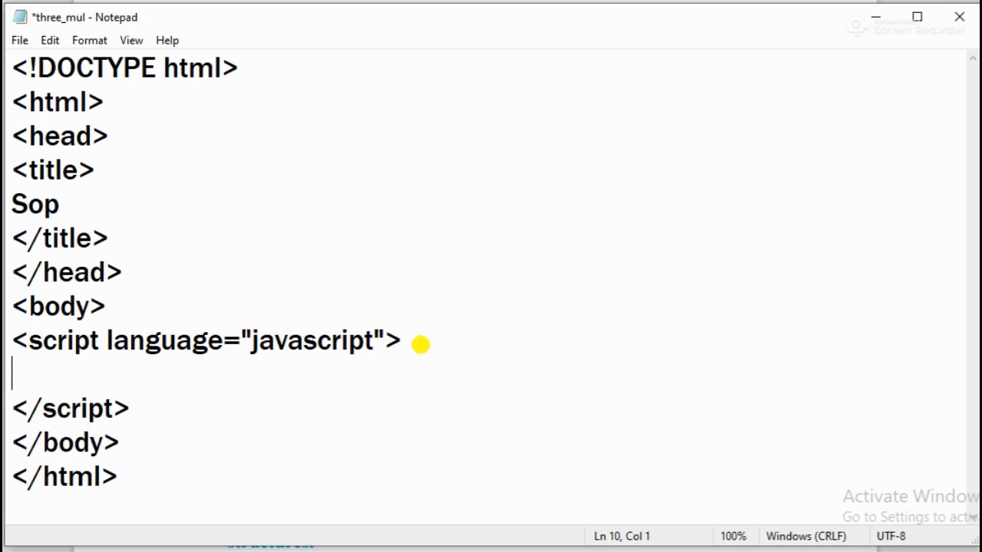
Declare the variables with var a,b; inside the script block.
{"action": "type", "text": "var"}
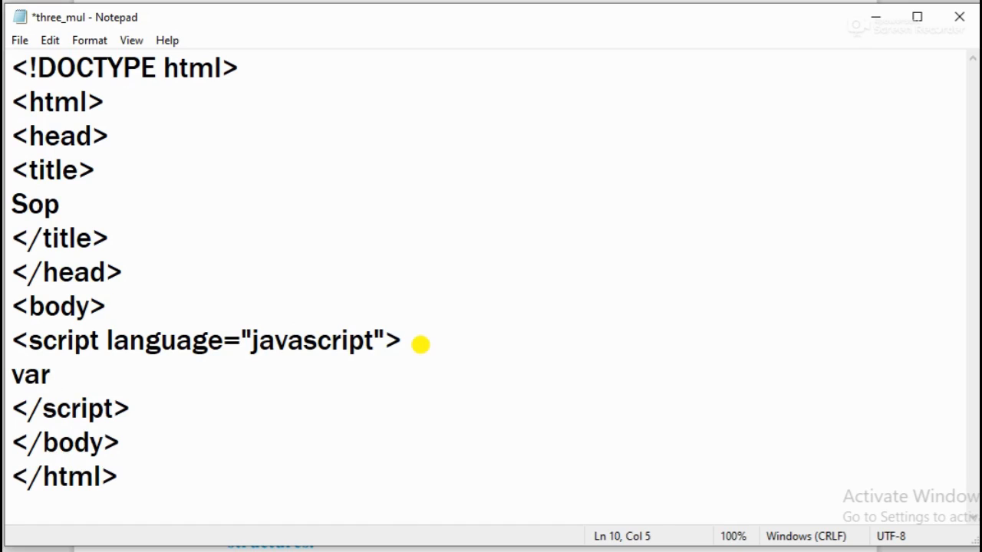
{"action": "type", "text": "a,"}
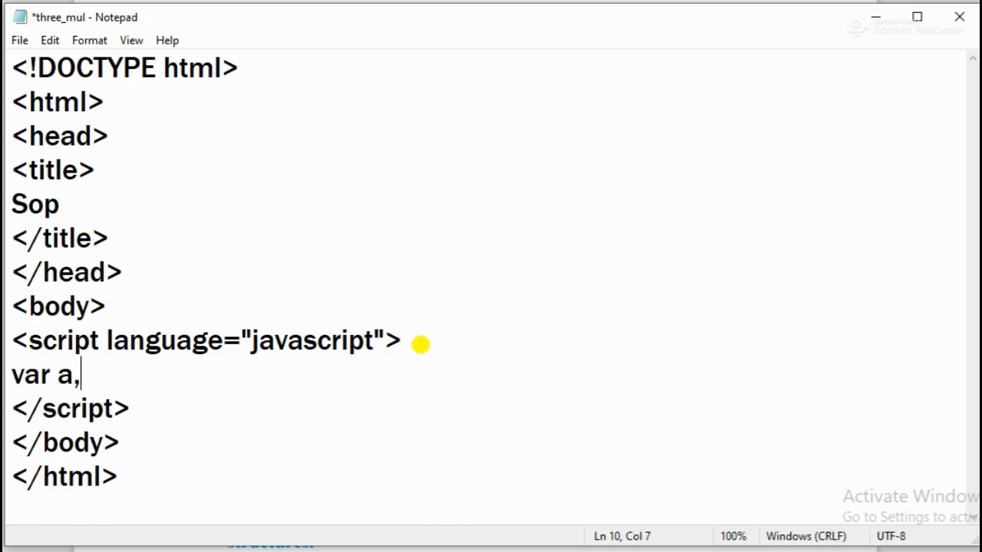
{"action": "type", "text": "b;"}
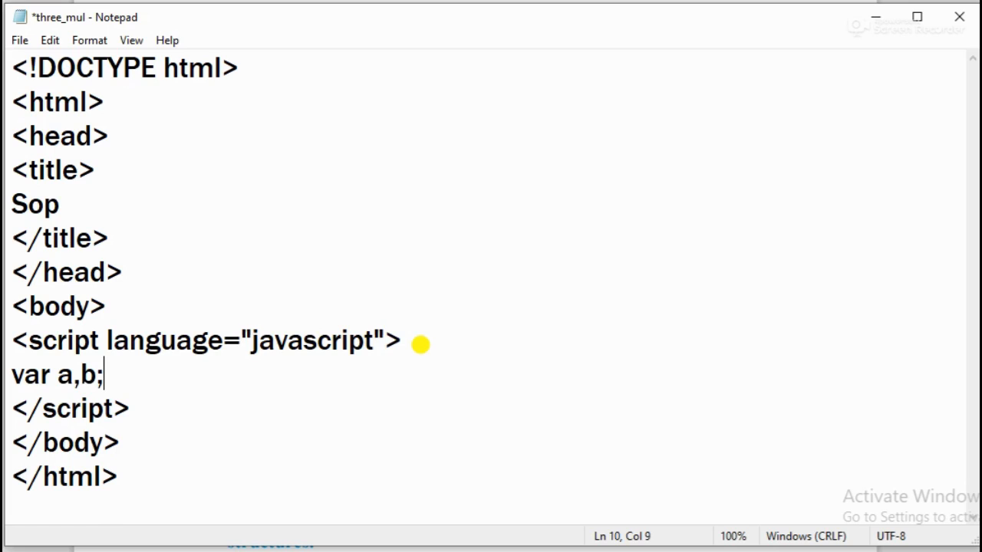
{"action": "key", "text": "enter"}
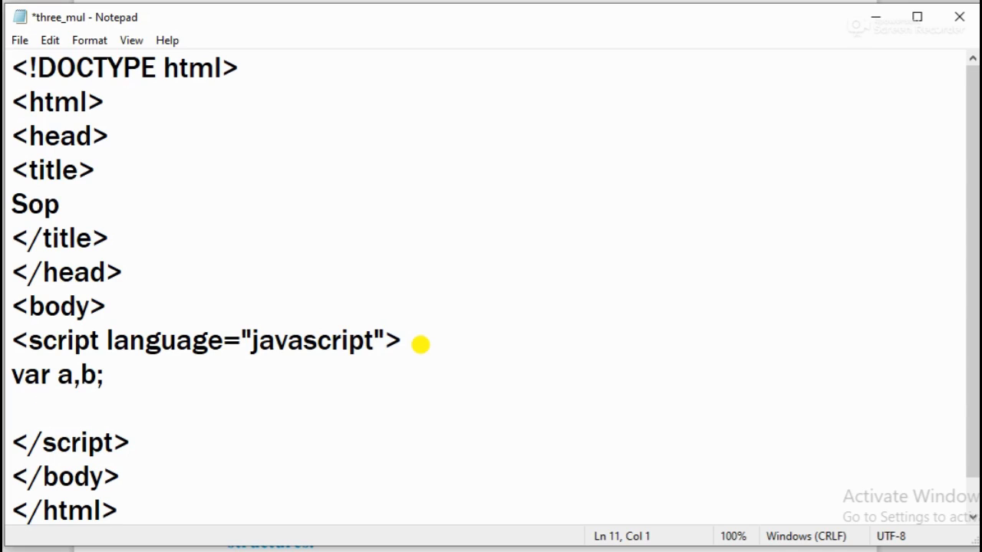
Add the line a=prompt("Enter Integer number"); below the declaration.
{"action": "type", "text": "a=p"}
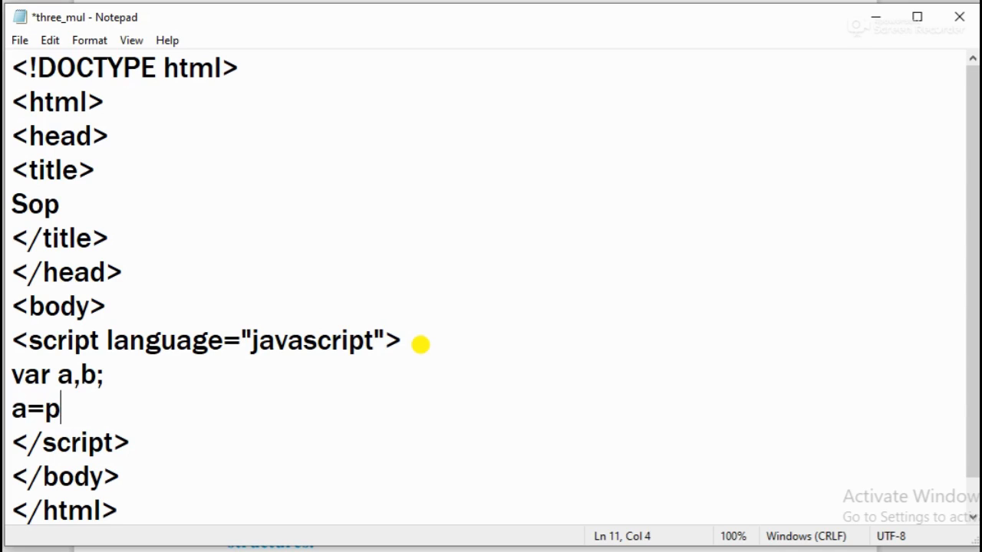
{"action": "type", "text": "rompt"}
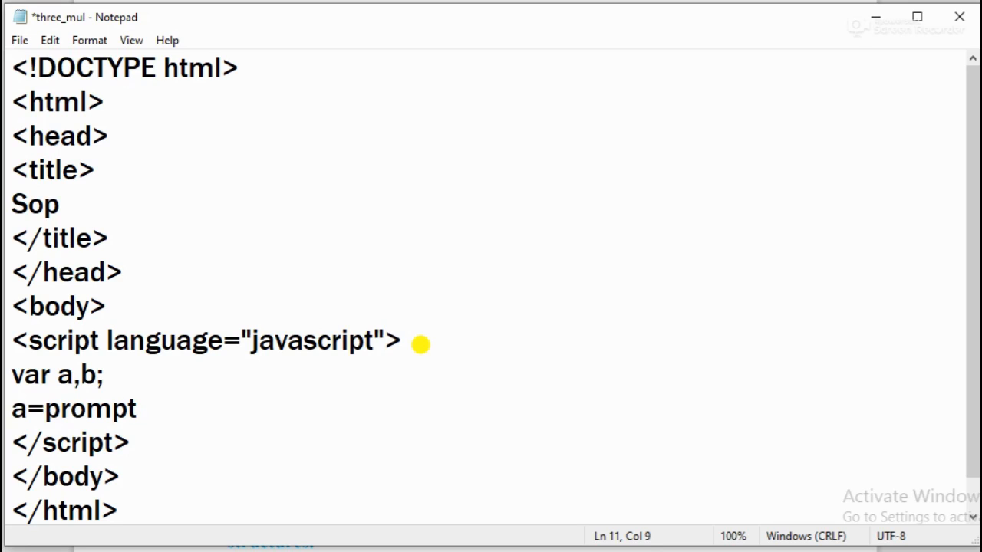
{"action": "type", "text": "("}
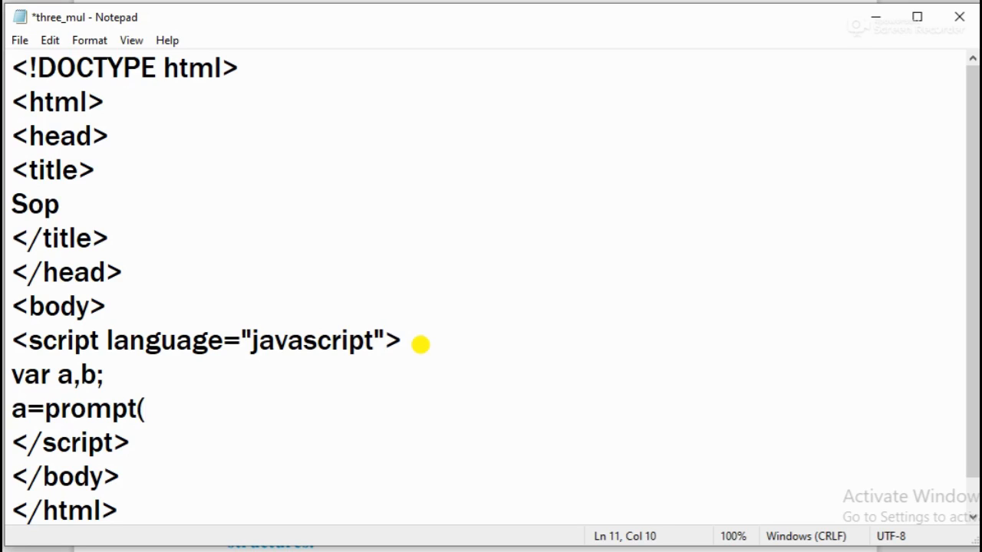
{"action": "type", "text": "\"Enter"}
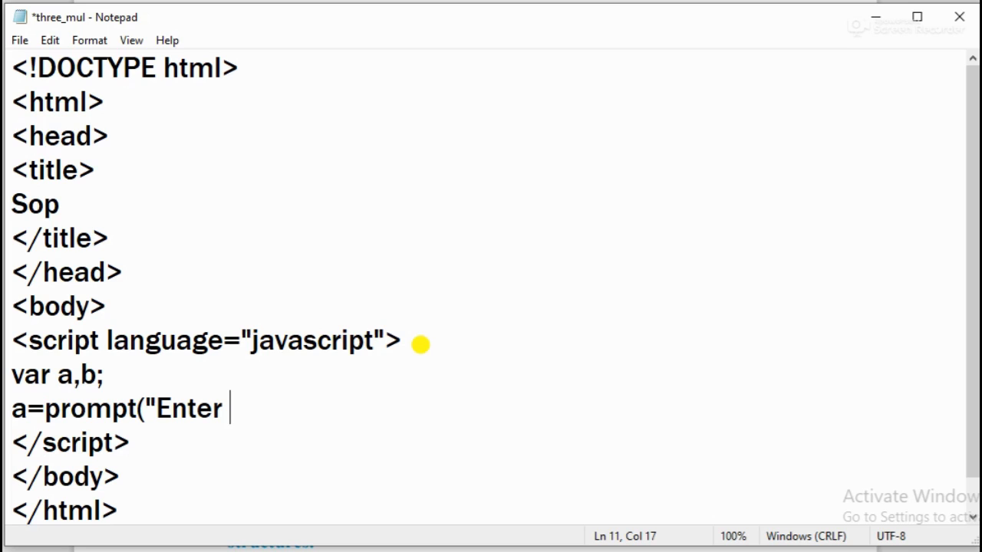
{"action": "type", "text": "Integer"}
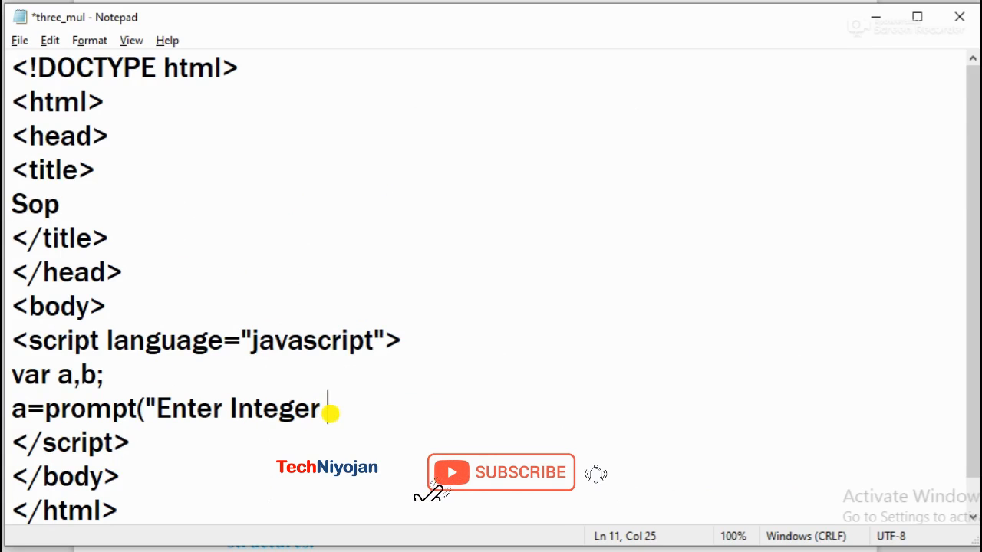
{"action": "type", "text": "nu"}
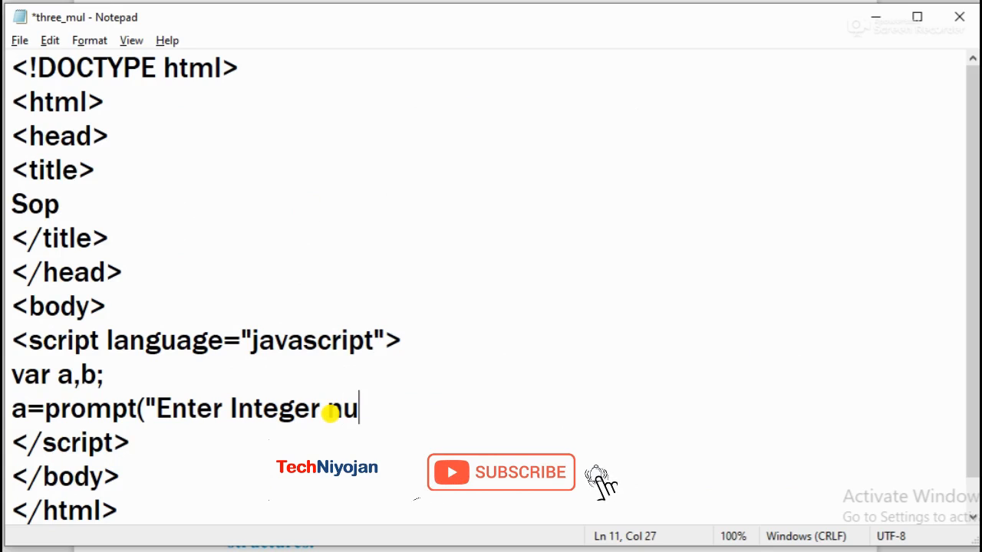
{"action": "type", "text": "mber\""}
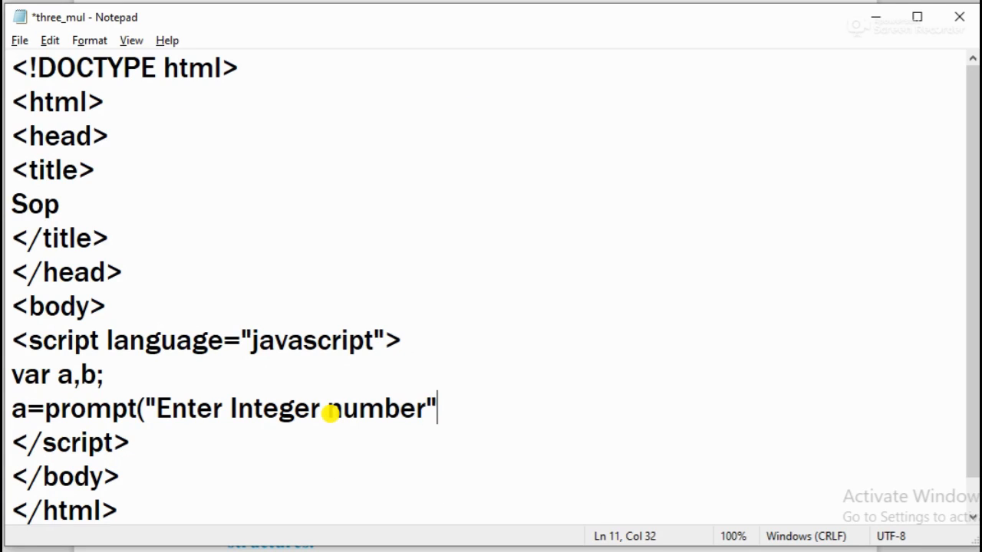
{"action": "type", "text": ");"}
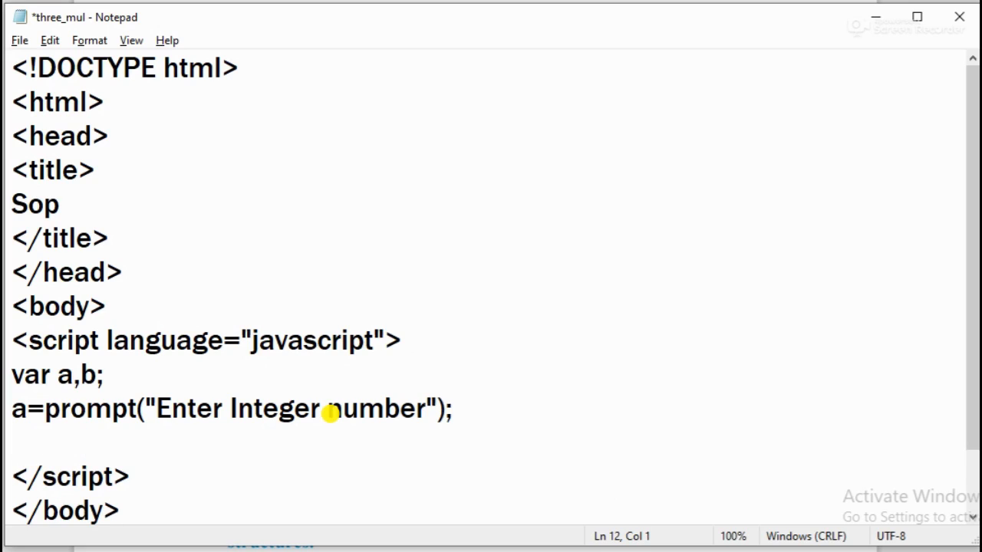
Add the calculation b=a*3 to triple the entered number.
{"action": "type", "text": "b="}
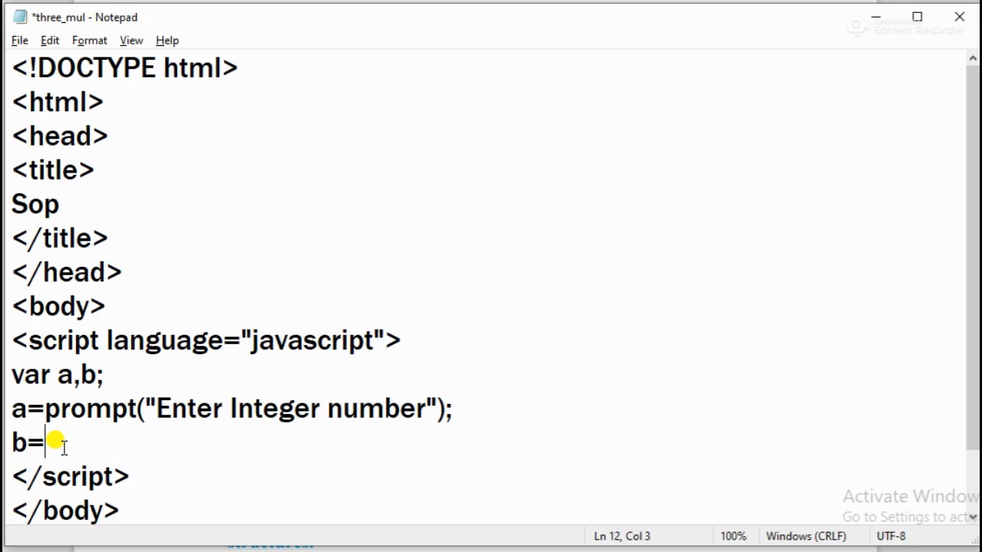
{"action": "type", "text": "a"}
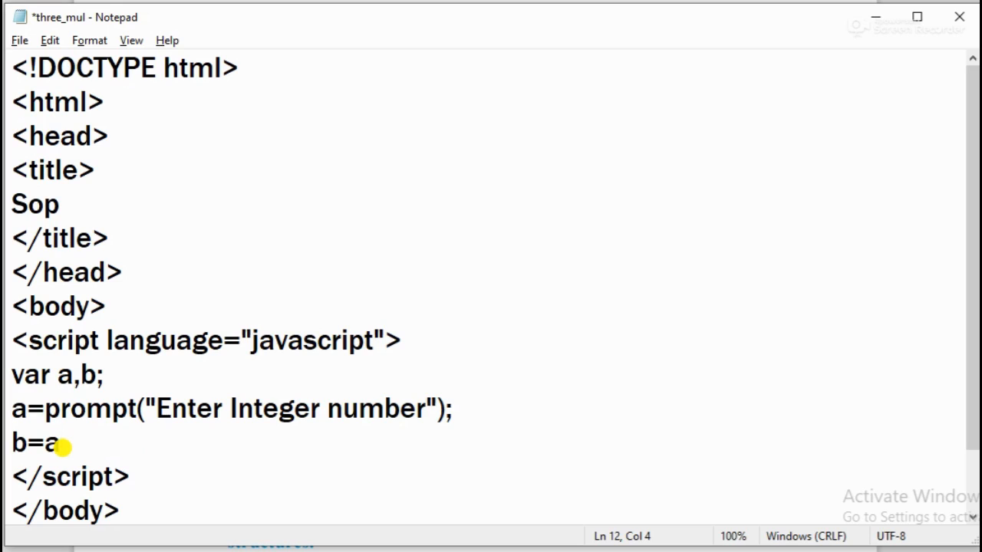
{"action": "type", "text": "*3;"}
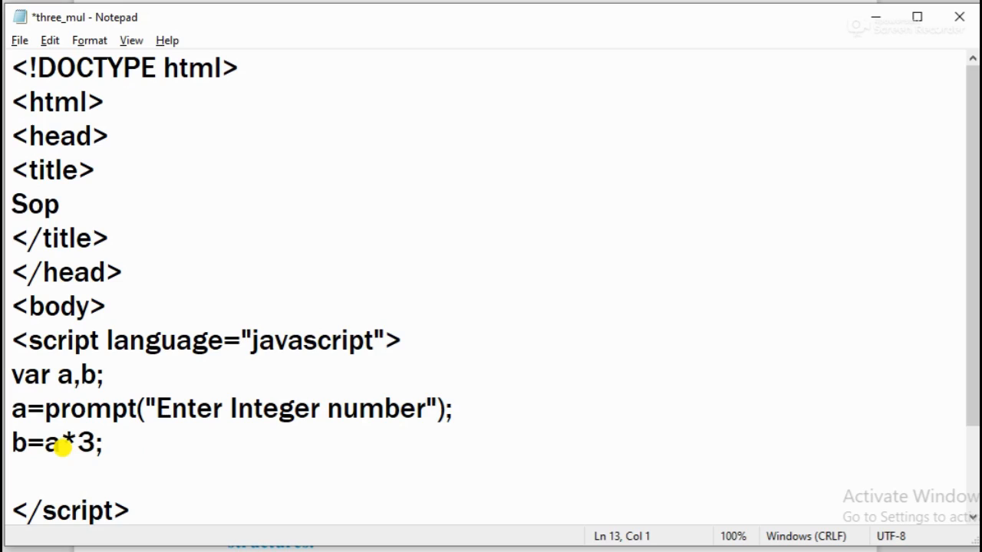
Add alert("Integer no gained after multiplying with three is: " + b); to show the result.
{"action": "type", "text": "alert("}
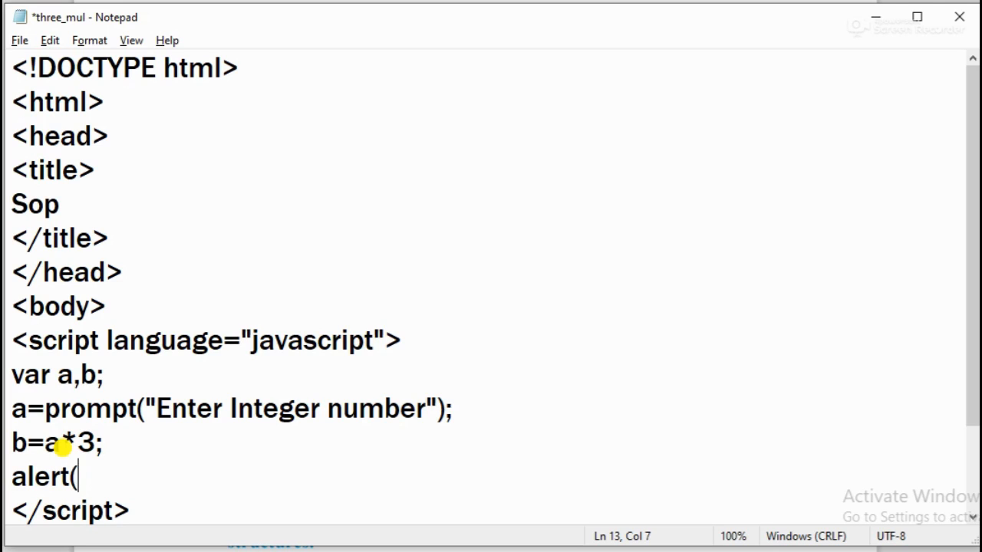
{"action": "type", "text": "\""}
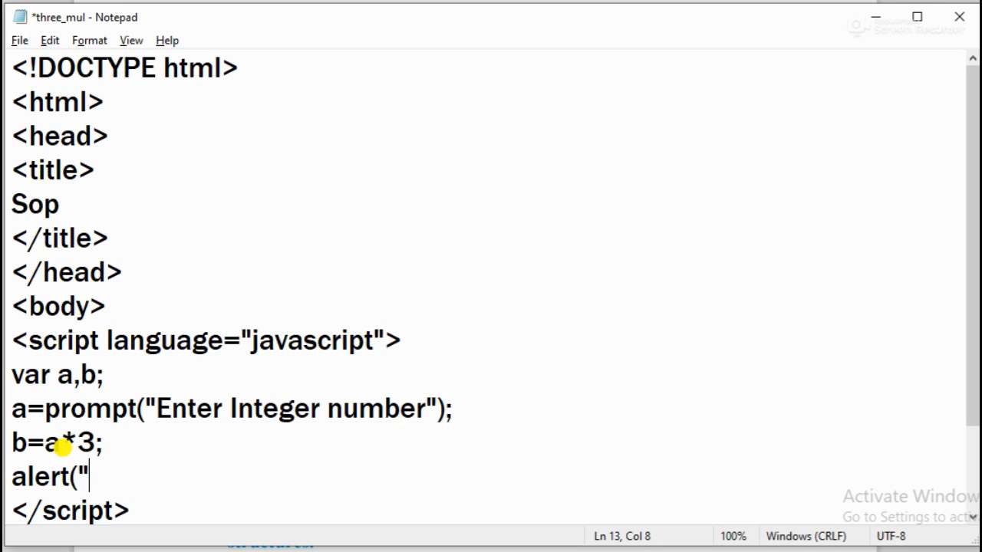
{"action": "type", "text": "l"}
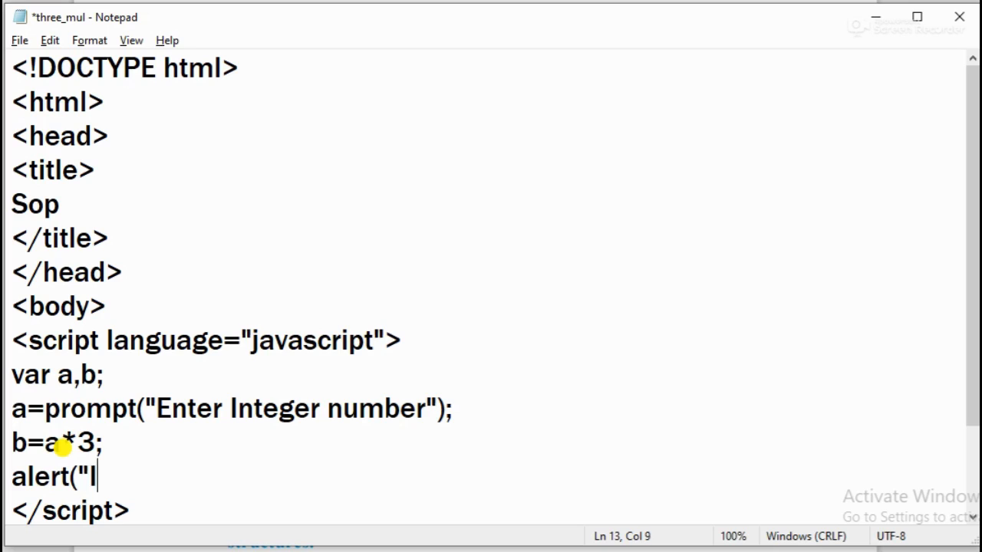
{"action": "type", "text": "nterger"}
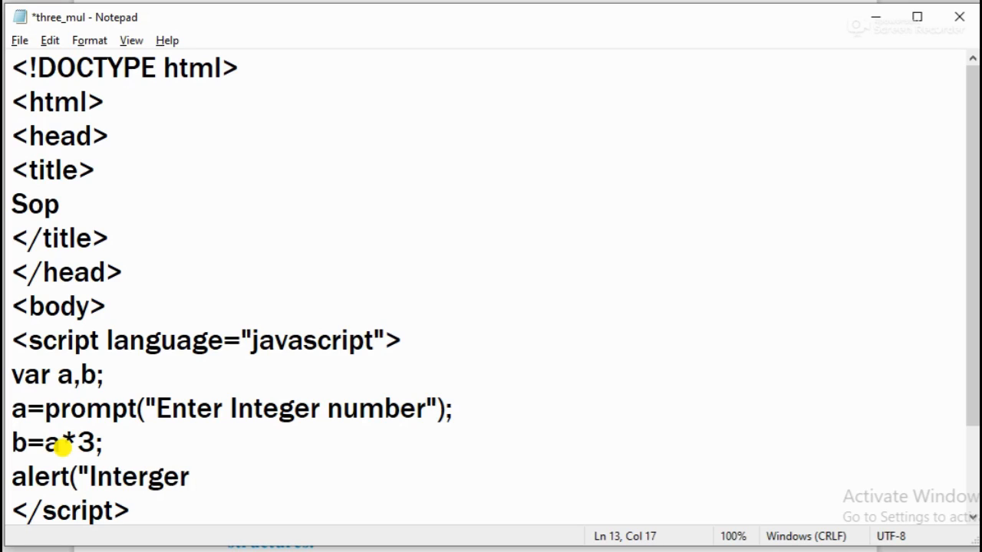
{"action": "key", "text": "Backspace"}
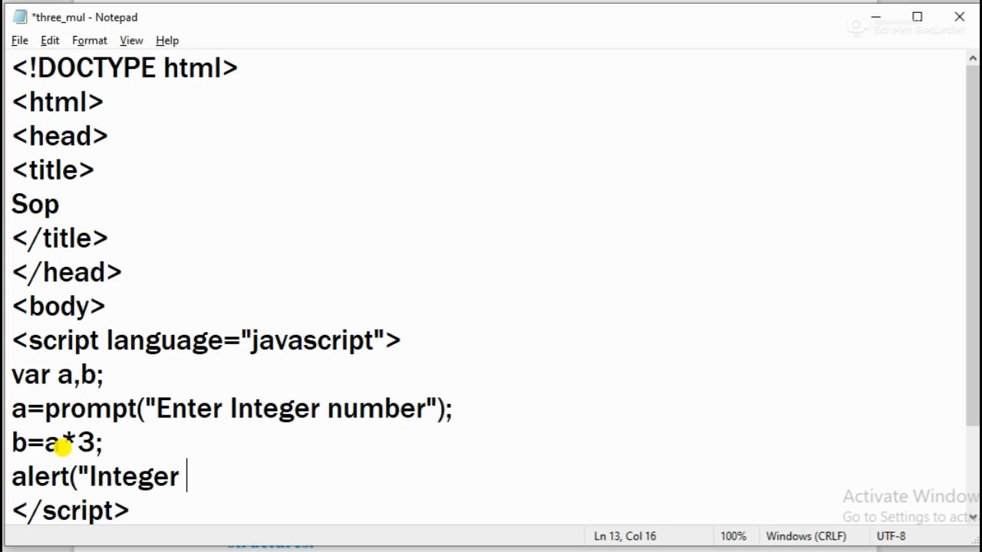
{"action": "type", "text": "no"}
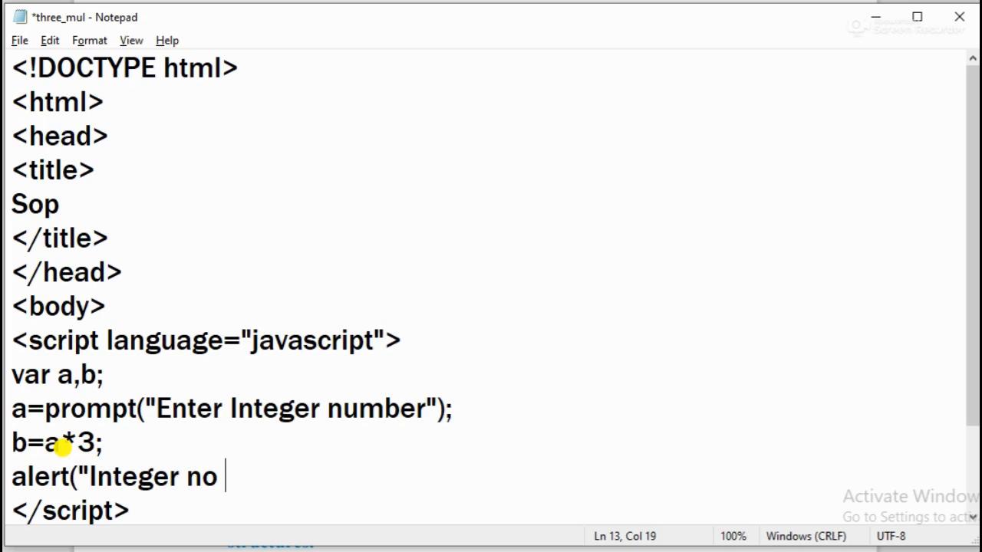
{"action": "type", "text": "gained aft"}
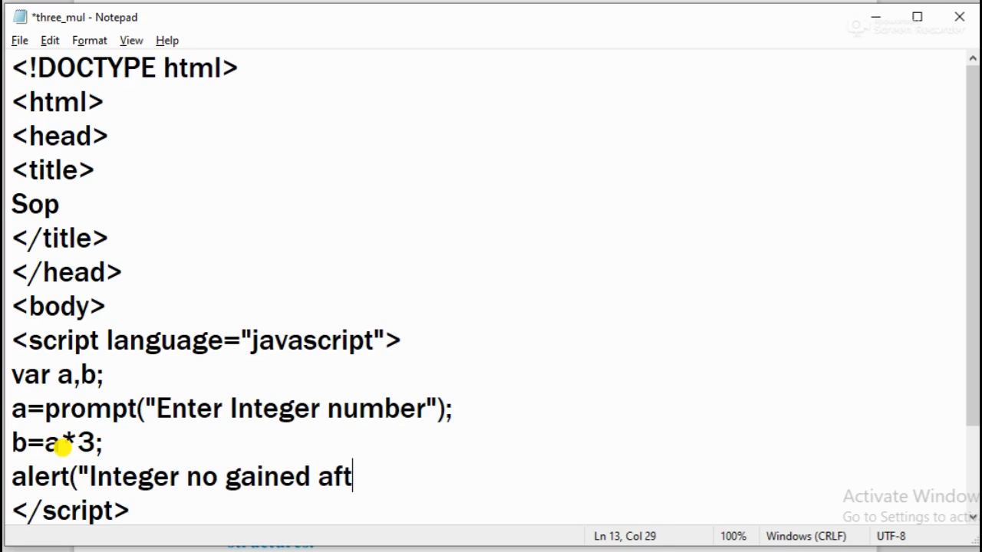
{"action": "type", "text": "er multi"}
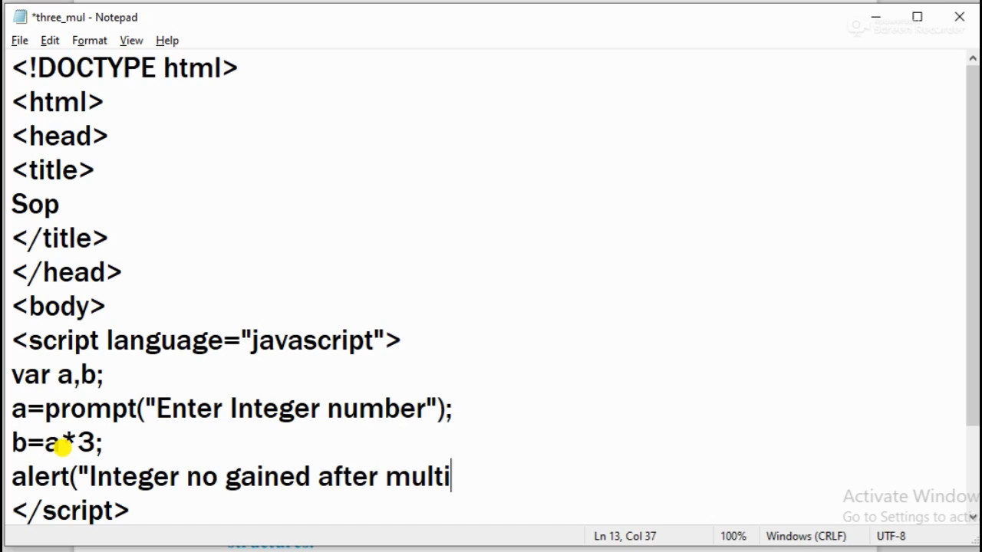
{"action": "type", "text": "plying w"}
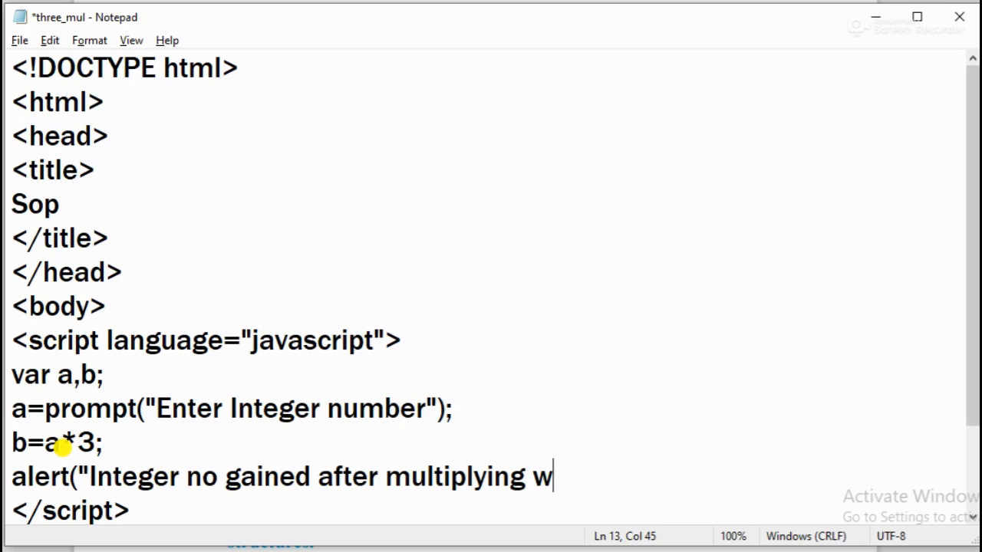
{"action": "type", "text": "ith three i"}
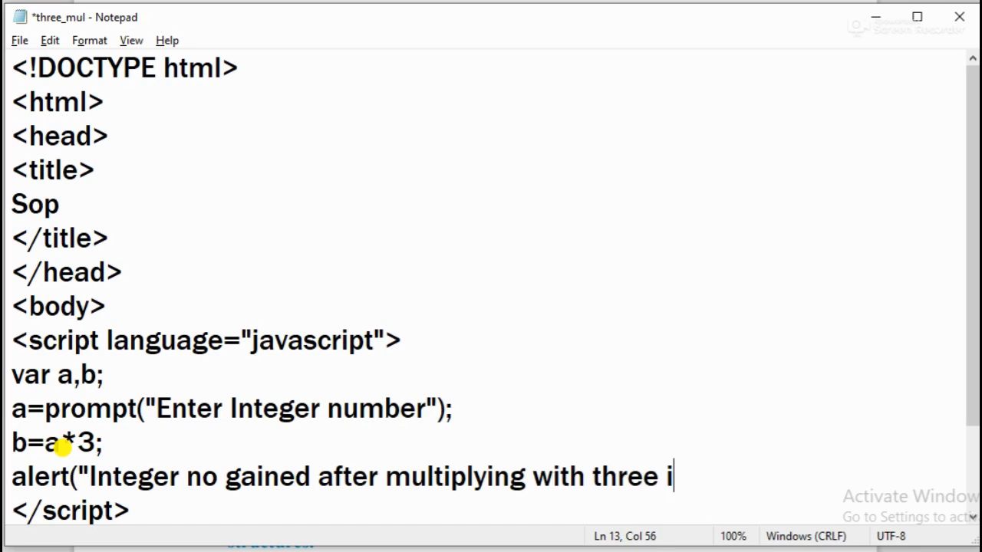
{"action": "type", "text": "s: \""}
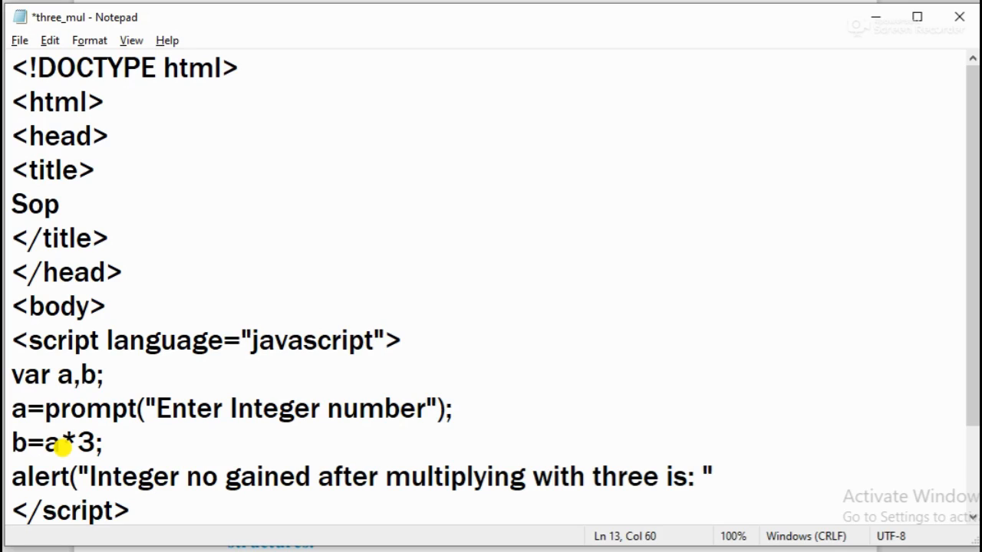
{"action": "type", "text": "+"}
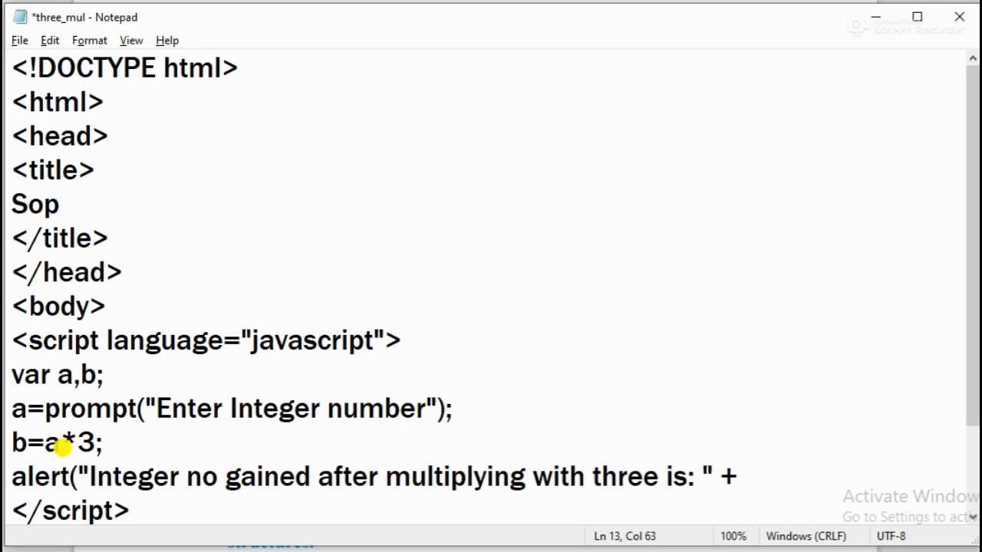
{"action": "type", "text": "b"}
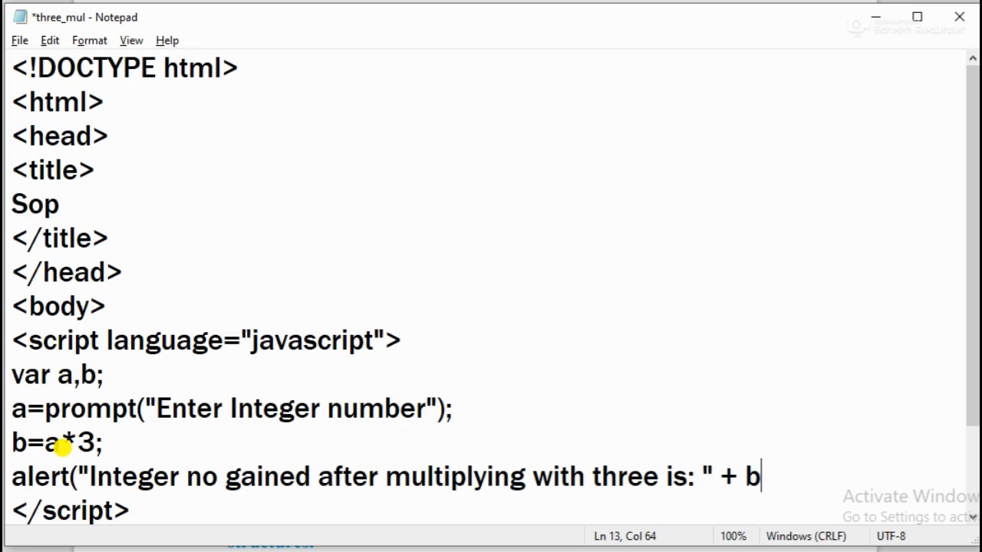
{"action": "type", "text": ")"}
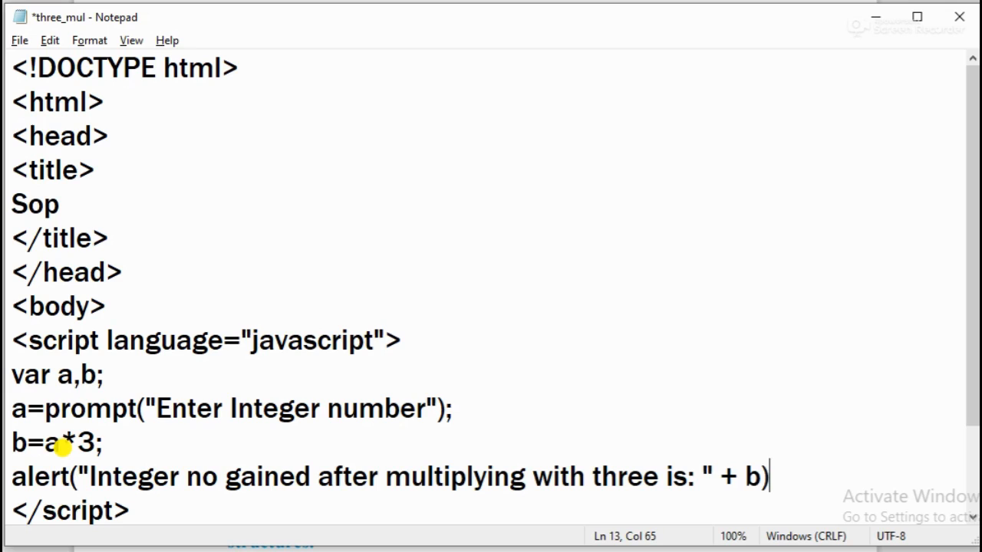
{"action": "type", "text": ";"}
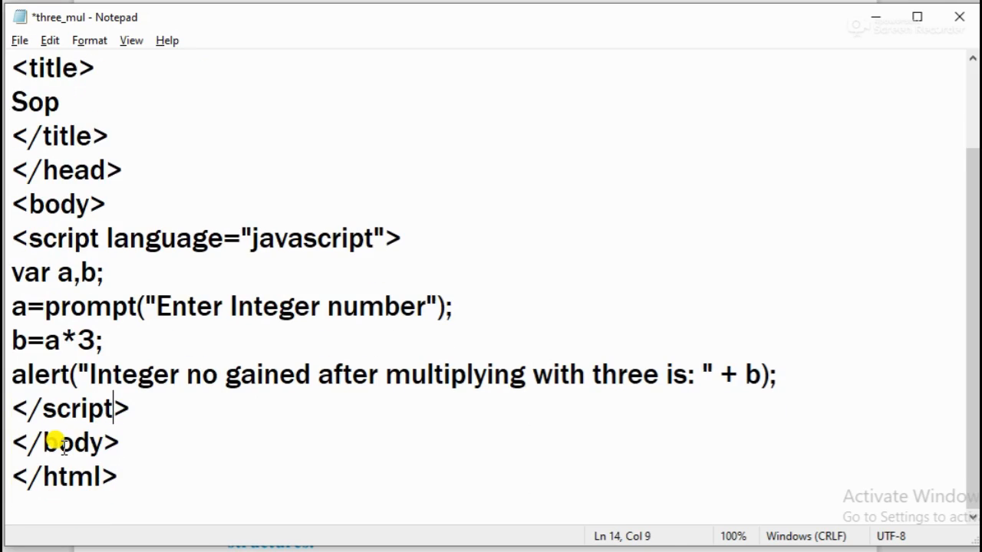
{"action": "left_click", "coordinate": [114, 168]}
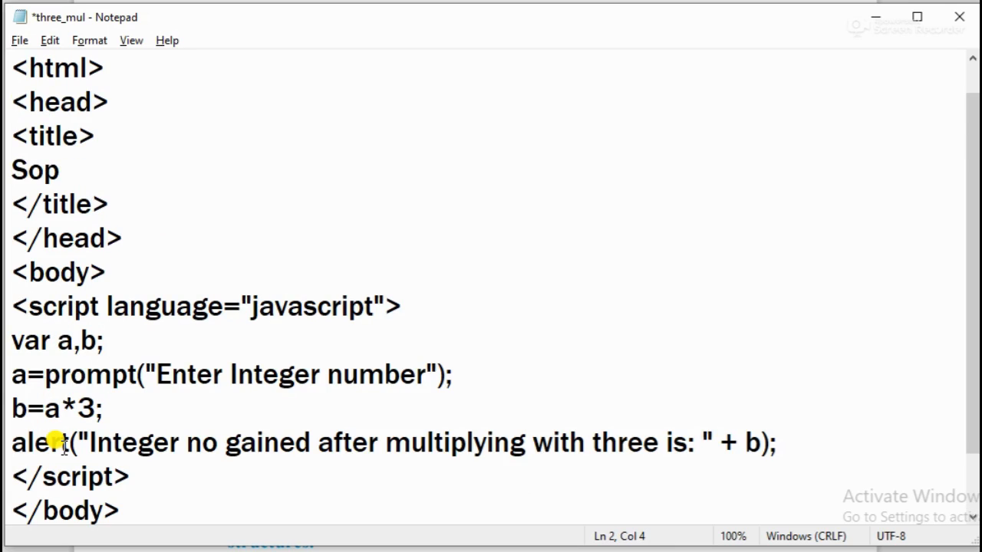
{"action": "left_click", "coordinate": [62, 375]}
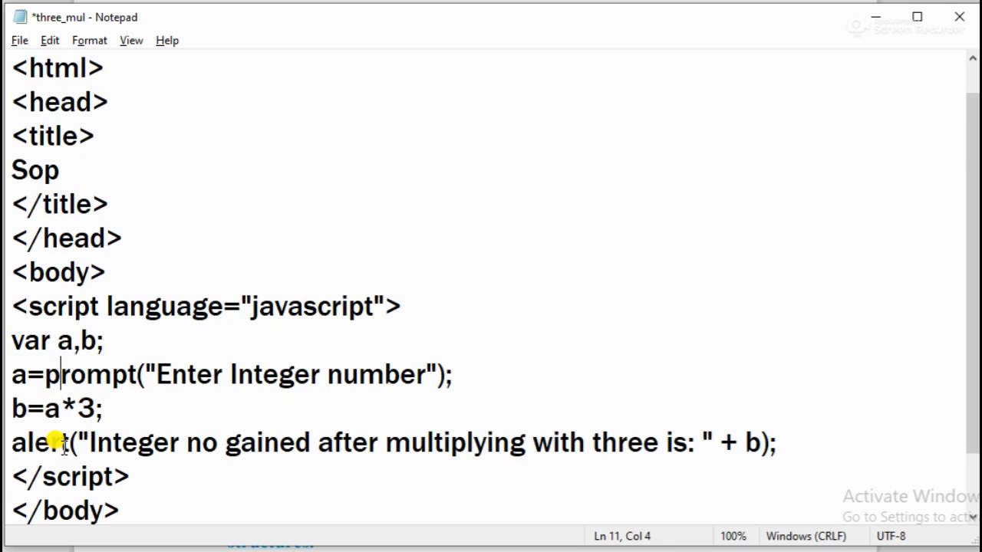
{"action": "mouse_move", "coordinate": [299, 146]}
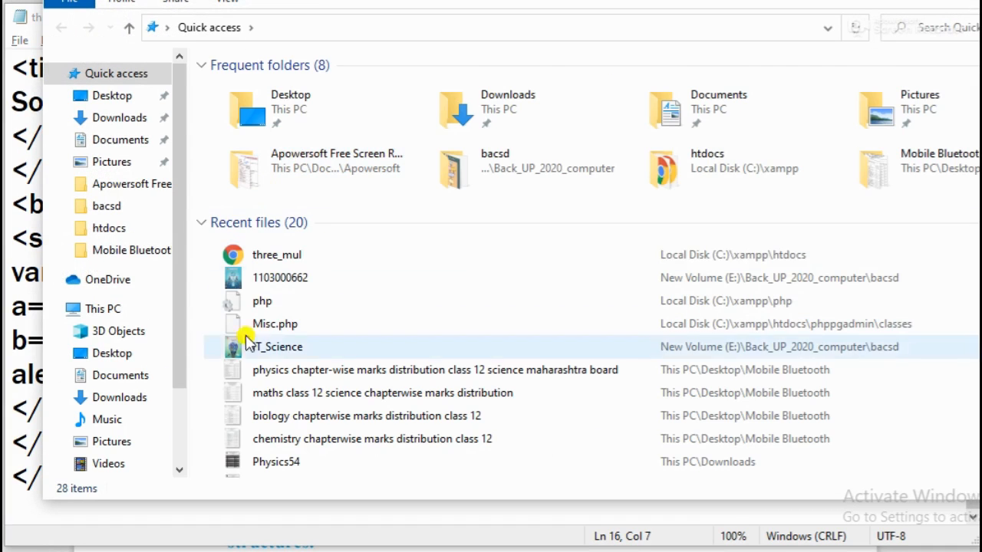
Launch three_mul from the Quick access recent files so it opens in Chrome.
{"action": "left_click", "coordinate": [276, 255]}
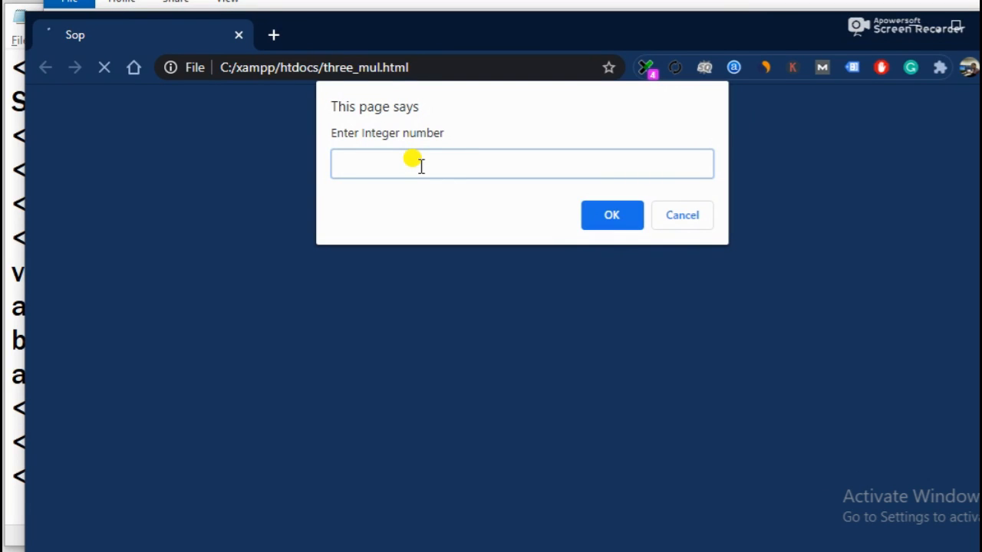
Enter 5 in the "Enter Integer number" prompt and submit it.
{"action": "double_click", "coordinate": [380, 132]}
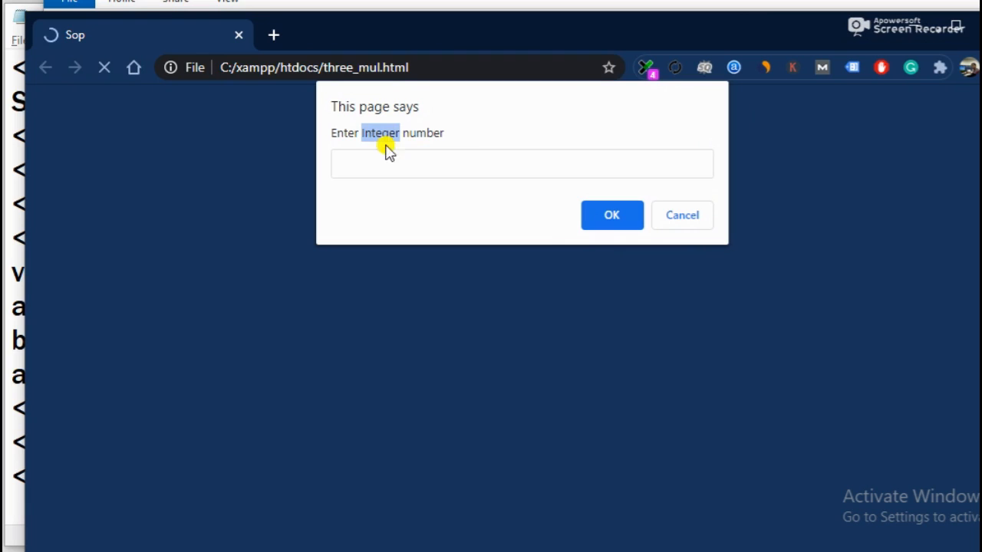
{"action": "left_click", "coordinate": [522, 162]}
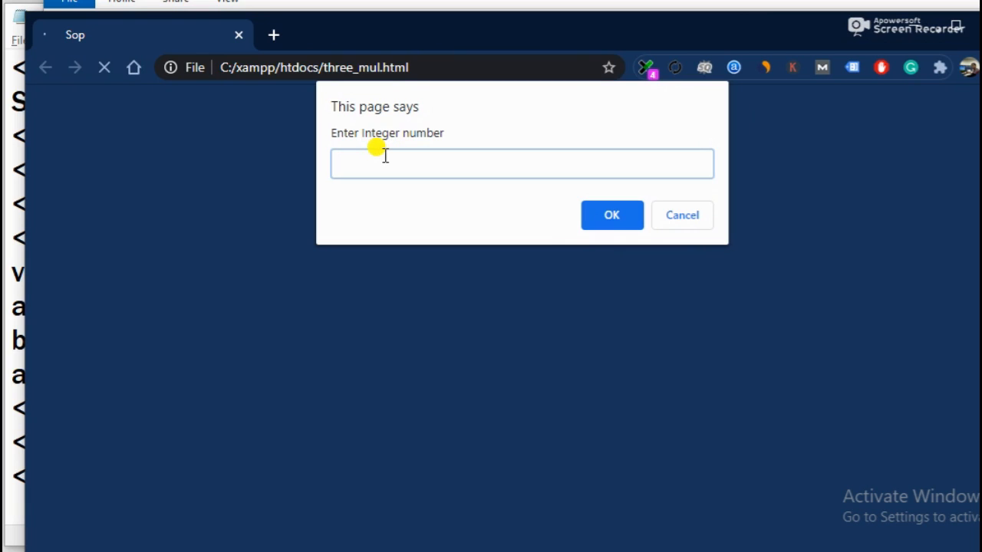
{"action": "type", "text": "5"}
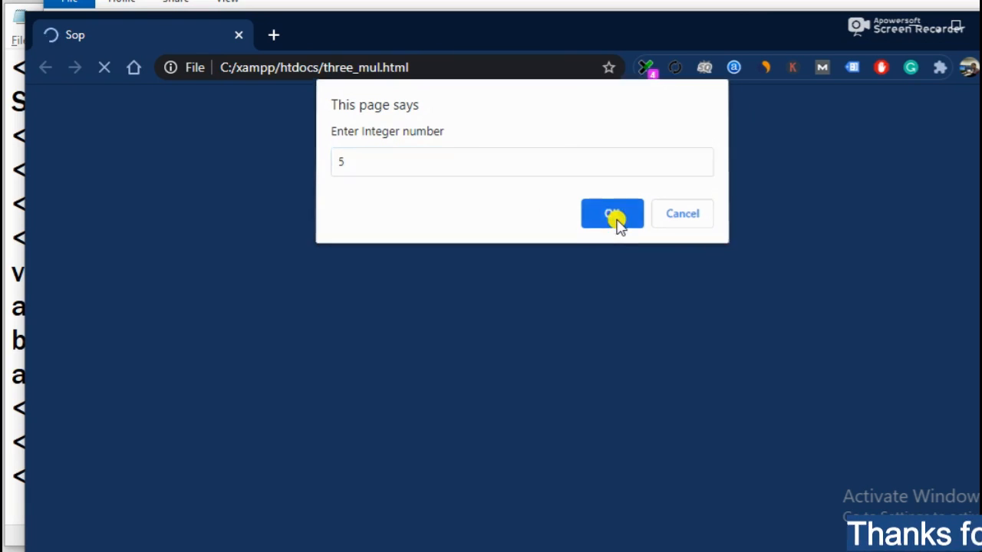
{"action": "left_click", "coordinate": [611, 213]}
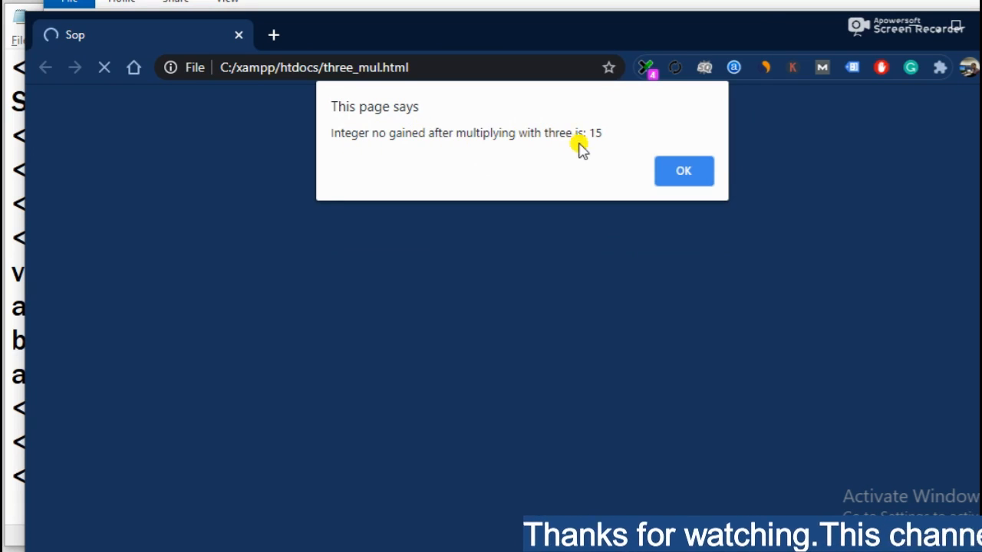
Read the alert showing the tripled result 15 and dismiss it.
{"action": "double_click", "coordinate": [595, 132]}
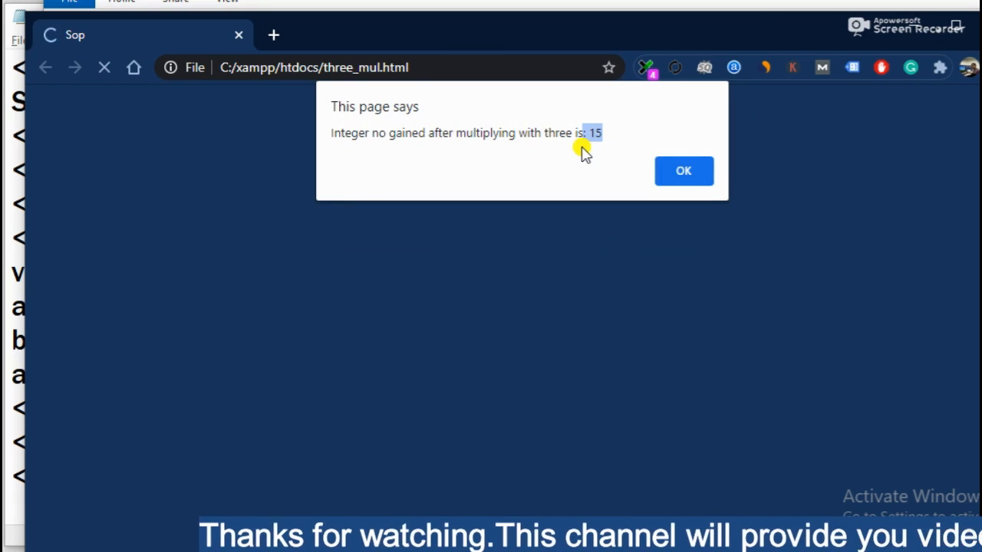
{"action": "mouse_move", "coordinate": [155, 98]}
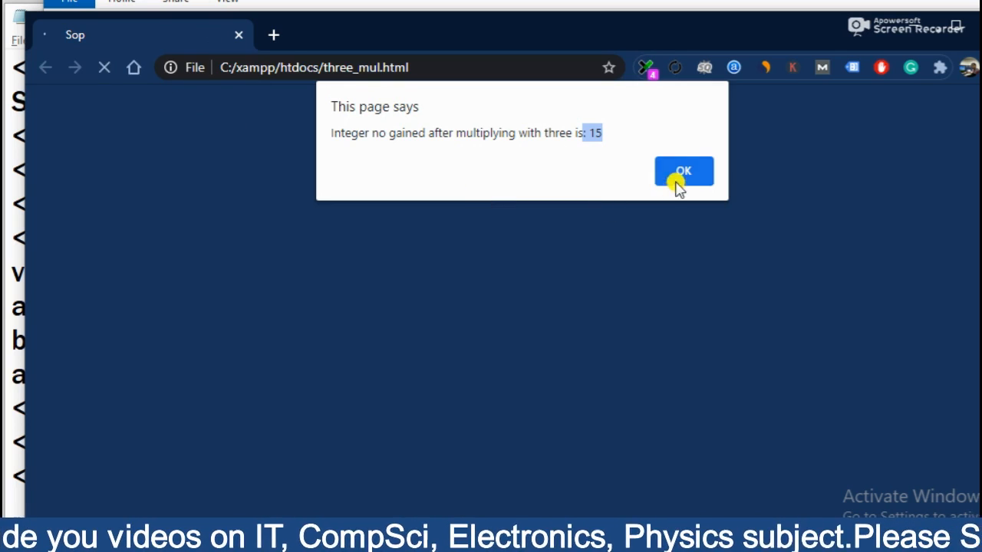
{"action": "left_click", "coordinate": [682, 170]}
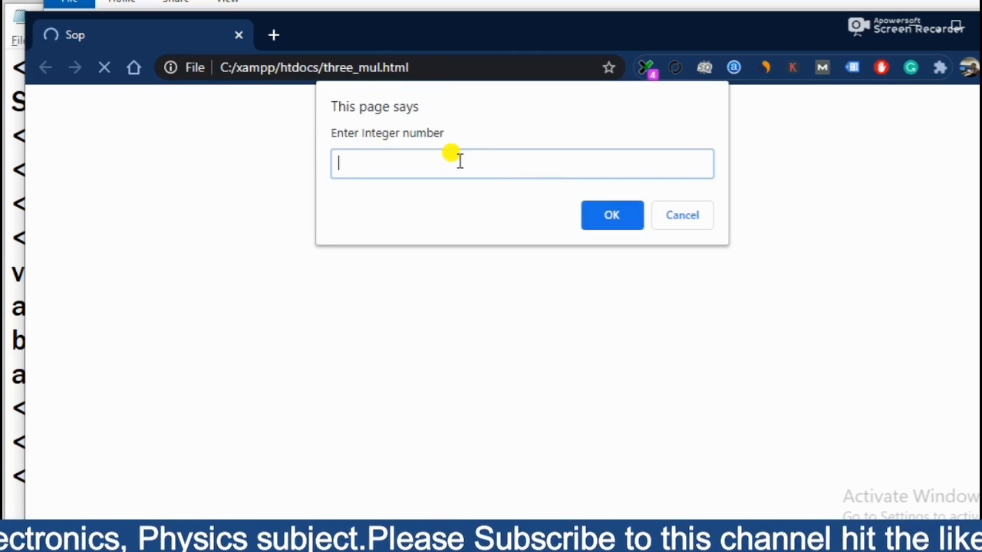
Submit a second integer and dismiss the alert showing the tripled result 24.
{"action": "left_click", "coordinate": [610, 215]}
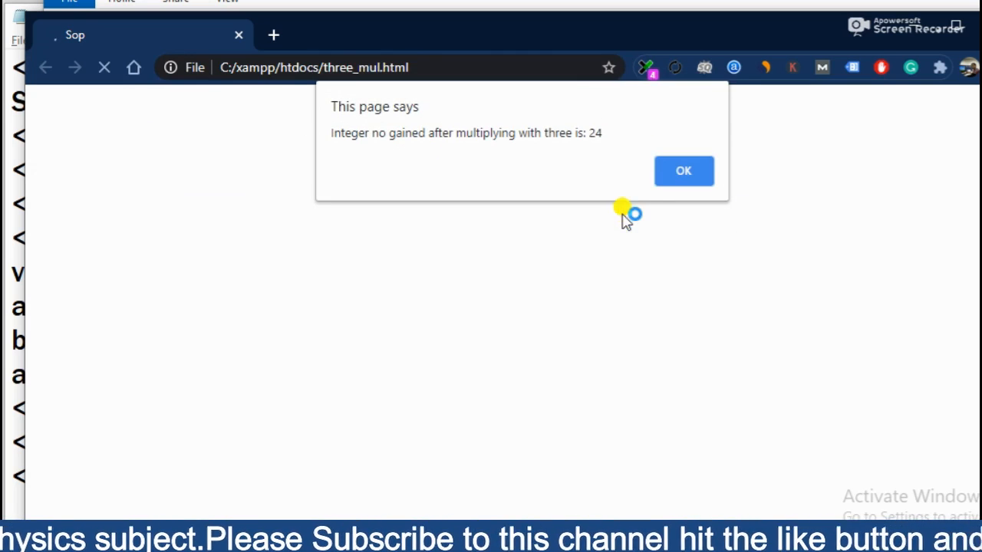
{"action": "mouse_move", "coordinate": [601, 125]}
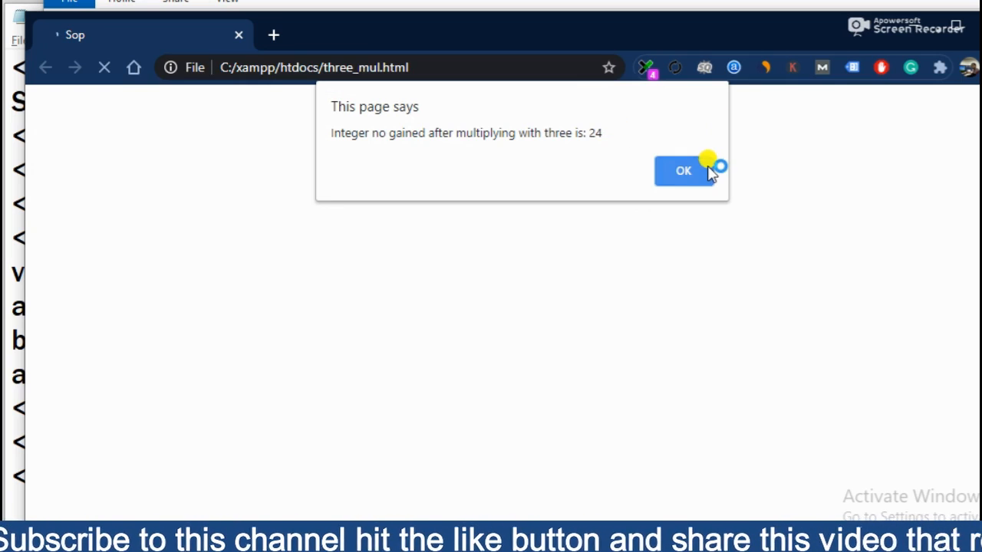
{"action": "left_click", "coordinate": [682, 170]}
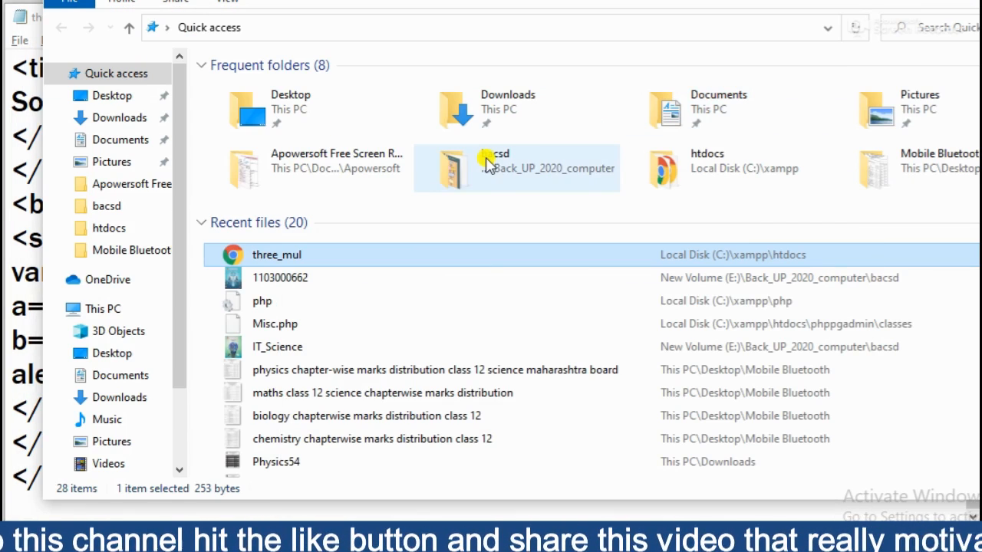